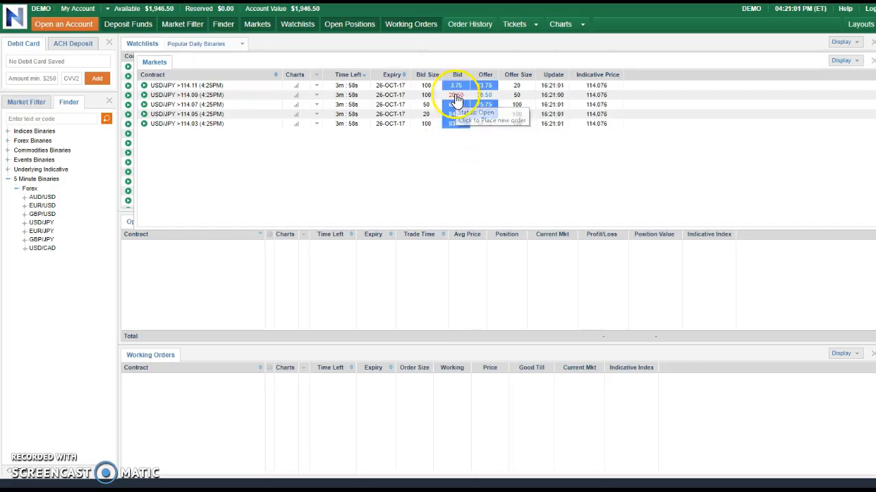
Step: Place a sell order for 6 USD/JPY >114.09 (4:25PM) contracts at 20.50 and dismiss the confirmation
click(457, 95)
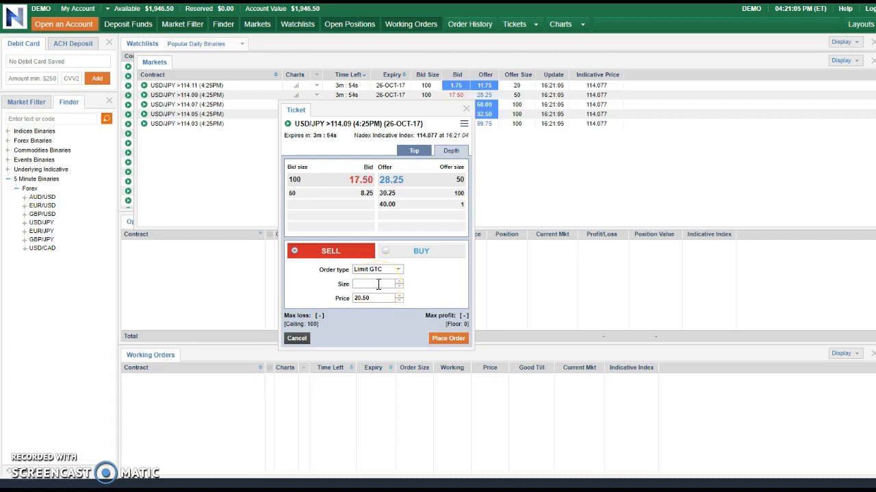
text(8)
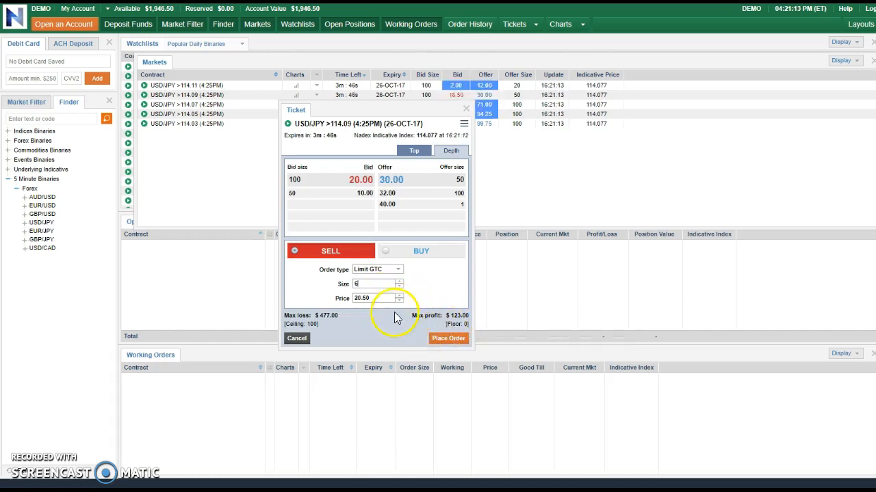
click(449, 338)
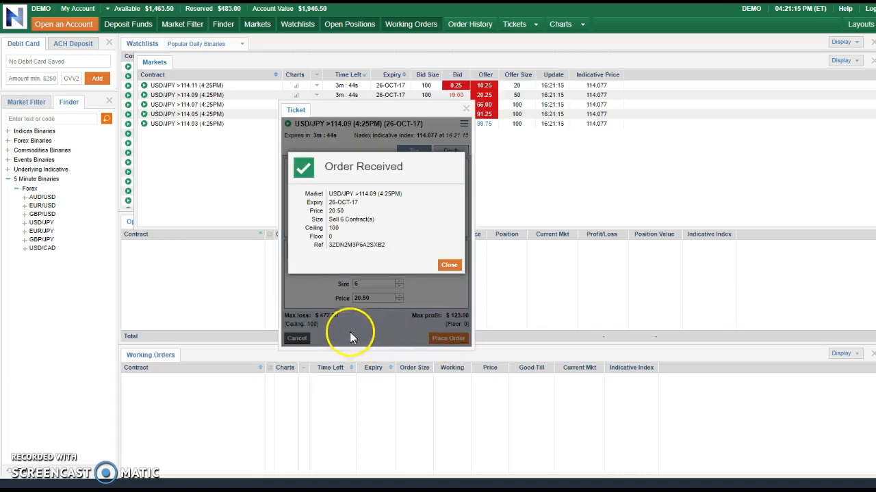
click(448, 265)
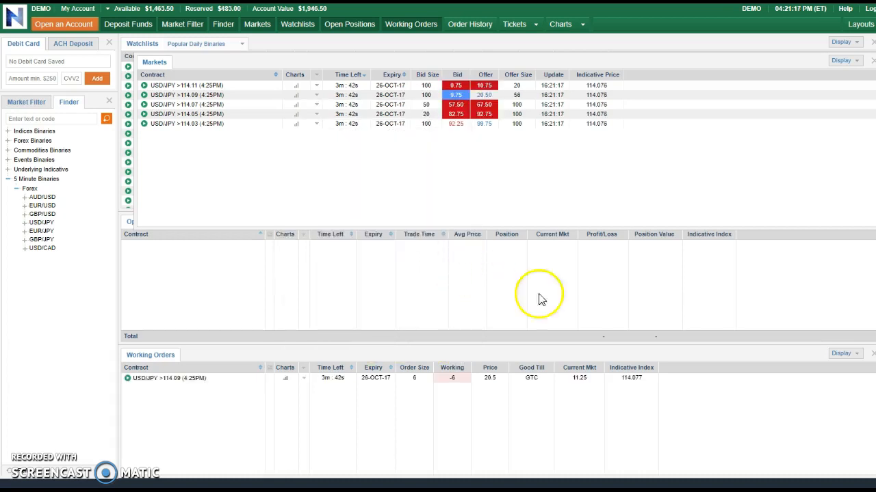
mouse_move(519, 272)
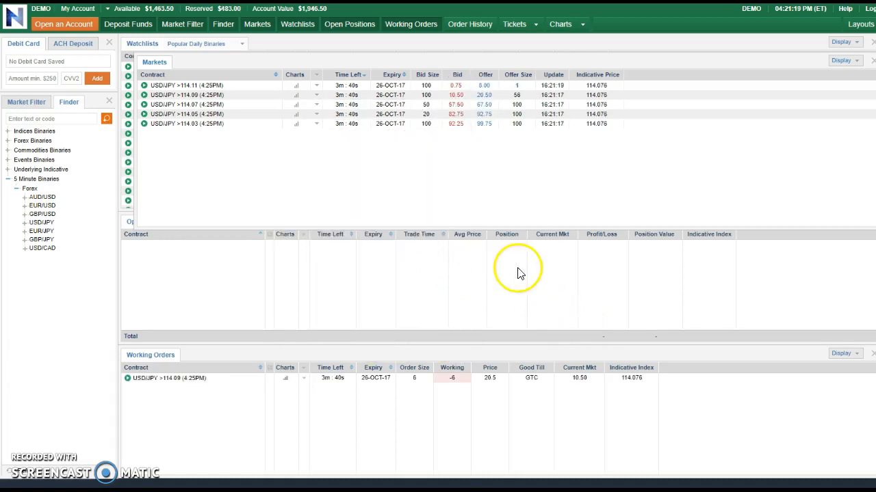
mouse_move(458, 184)
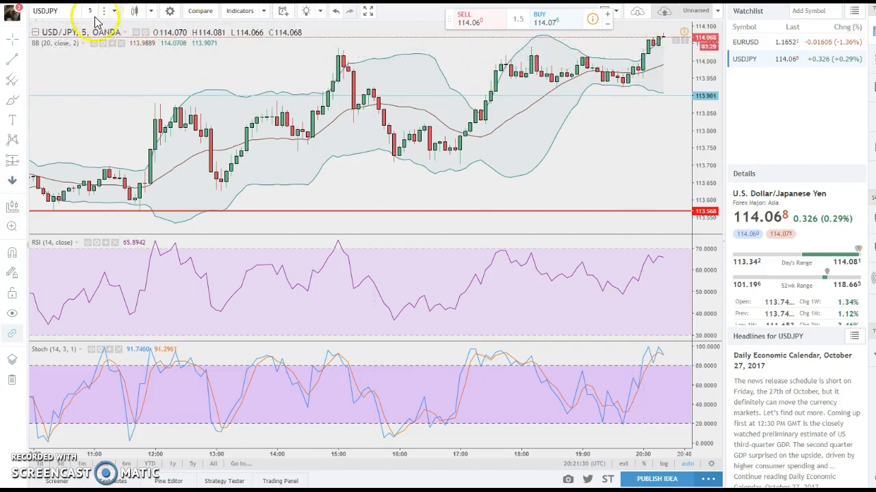
click(89, 10)
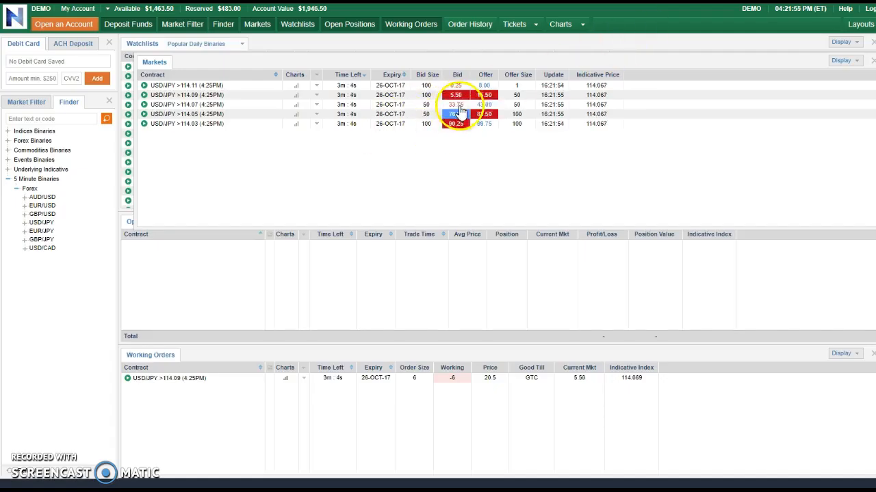
mouse_move(457, 124)
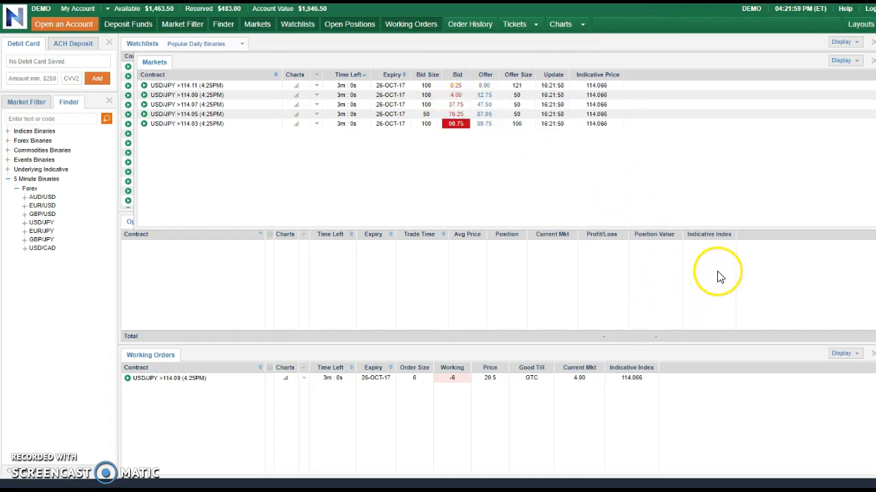
mouse_move(731, 263)
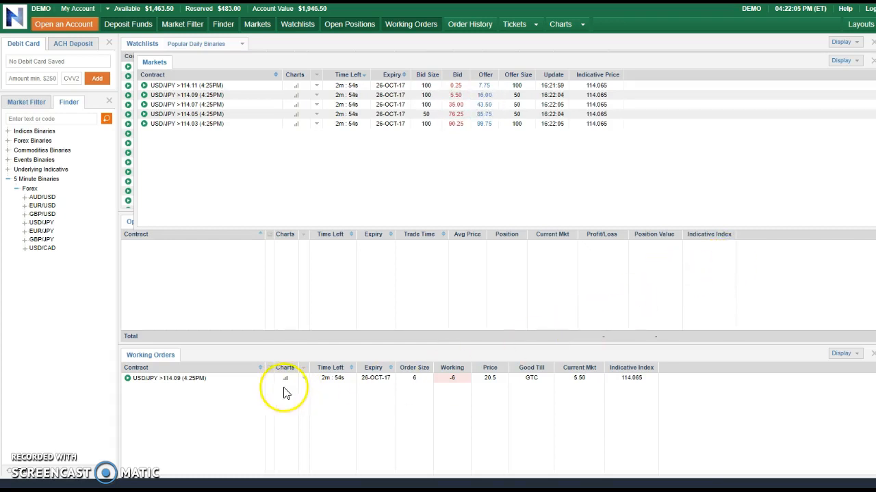
mouse_move(320, 355)
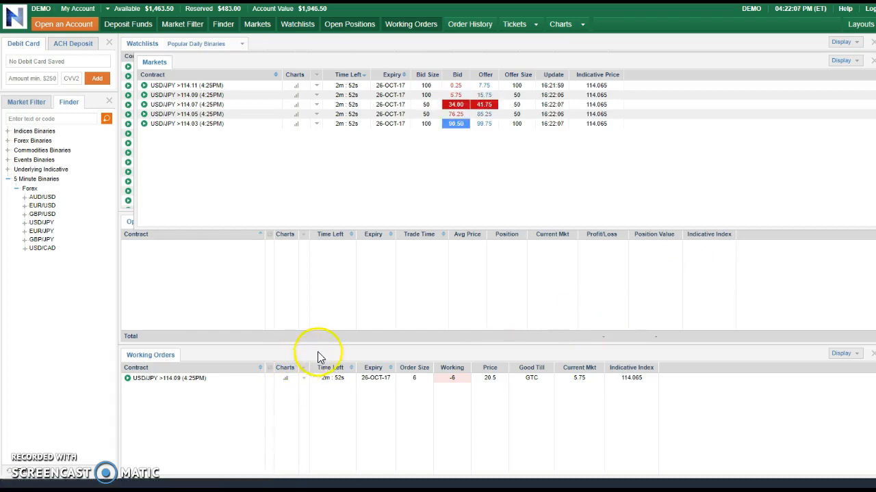
mouse_move(470, 320)
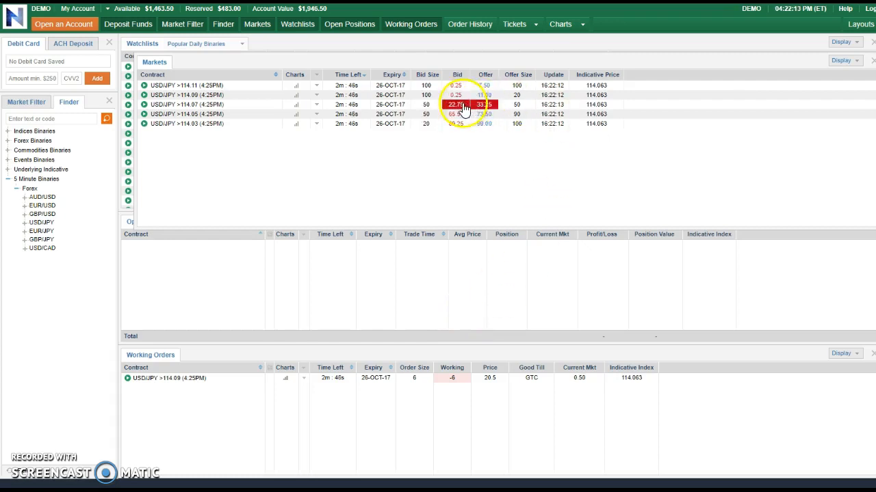
Step: Sell 6 USD/JPY >114.07 (4:25PM) contracts, opening a short at 23.75
click(465, 104)
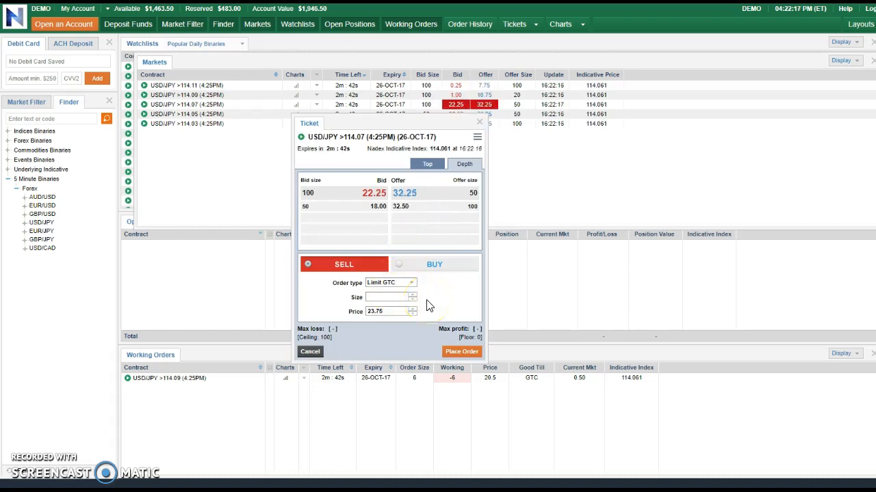
click(461, 351)
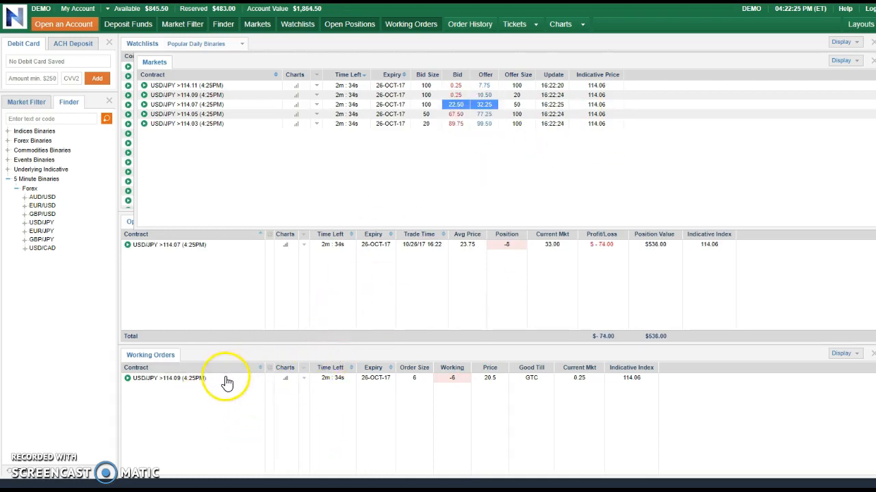
Step: Cancel the resting >114.09 sell order, leaving only the >114.07 short position
click(192, 378)
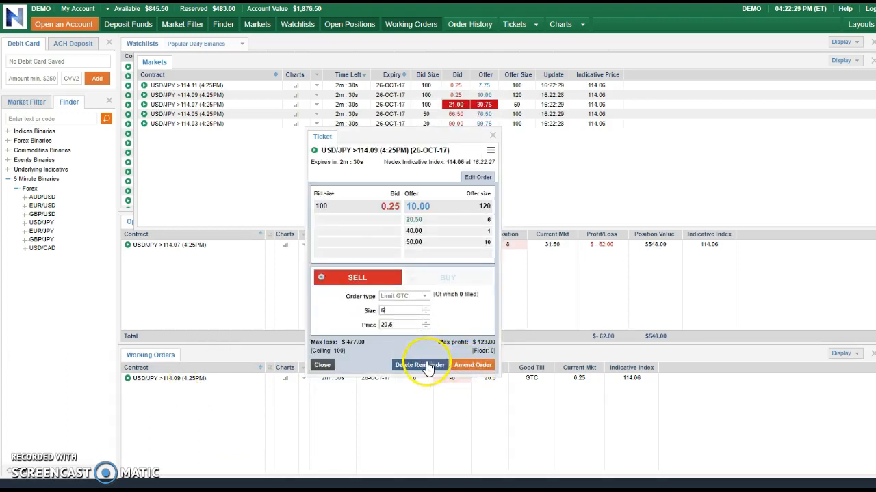
click(420, 363)
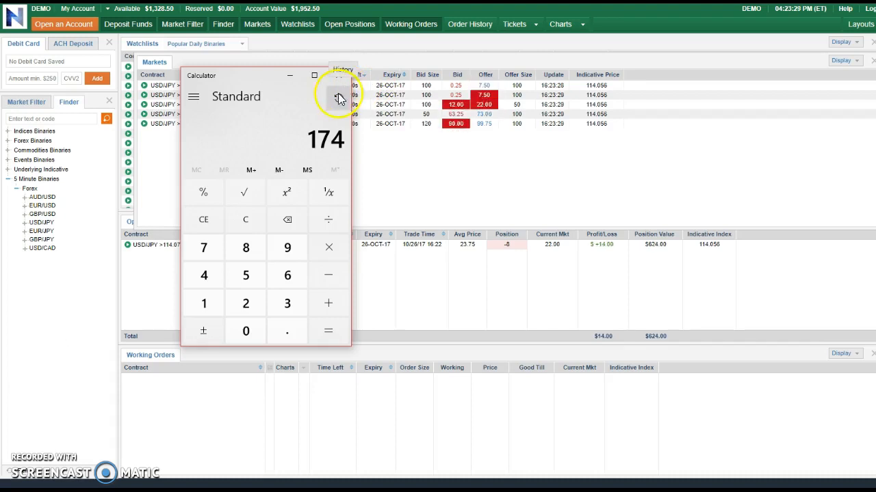
Step: Close Calculator to return to the Nadex positions screen
click(340, 76)
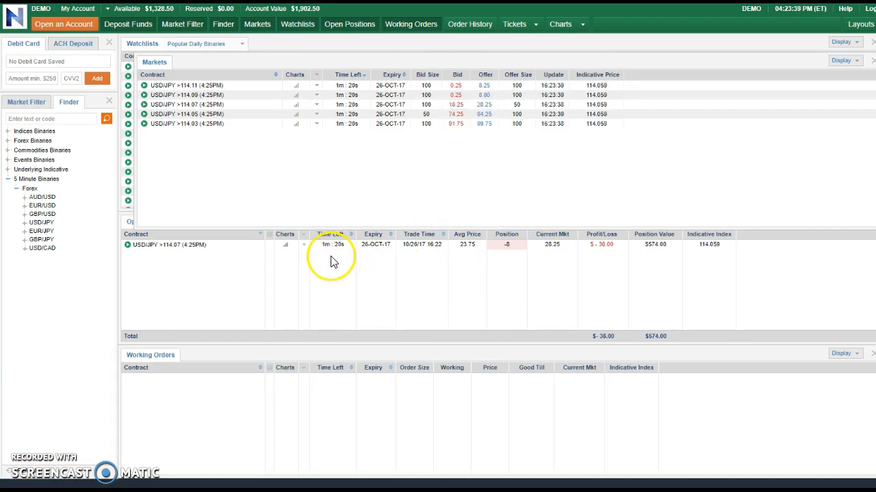
mouse_move(566, 208)
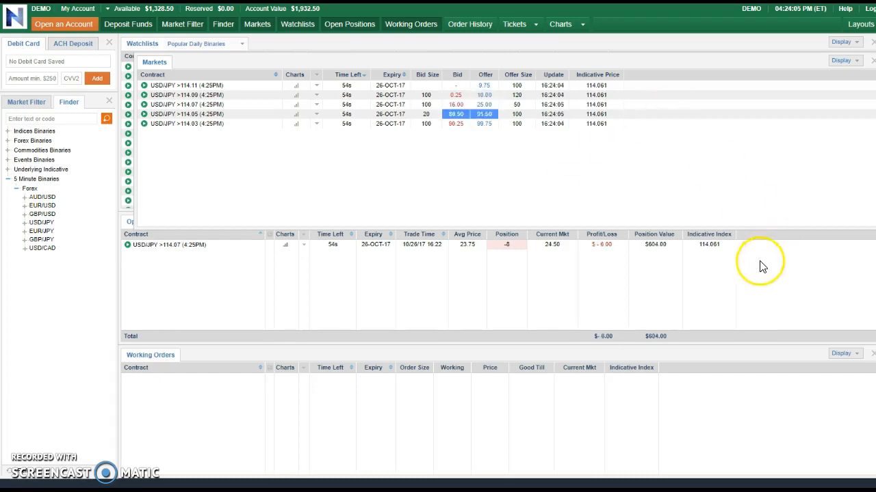
mouse_move(725, 233)
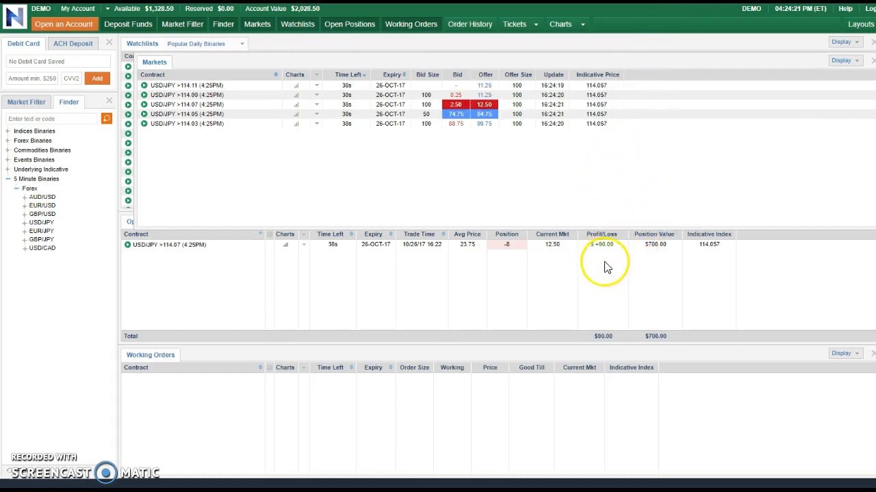
mouse_move(628, 225)
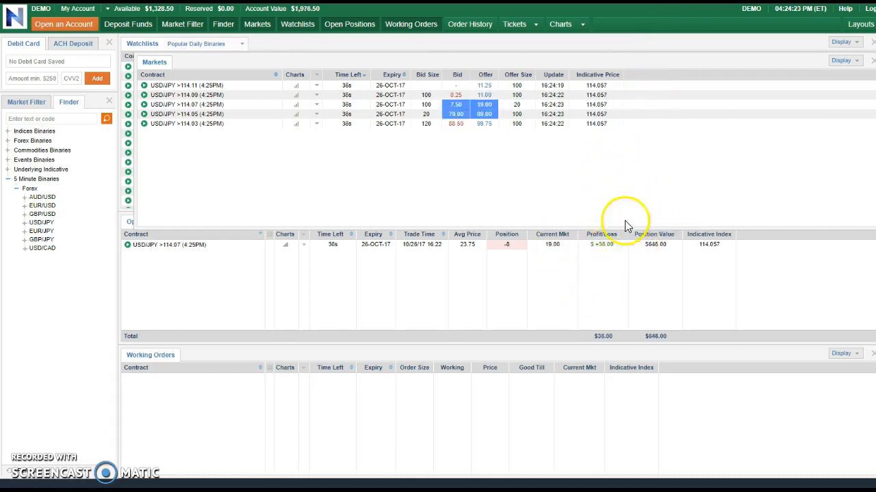
mouse_move(589, 267)
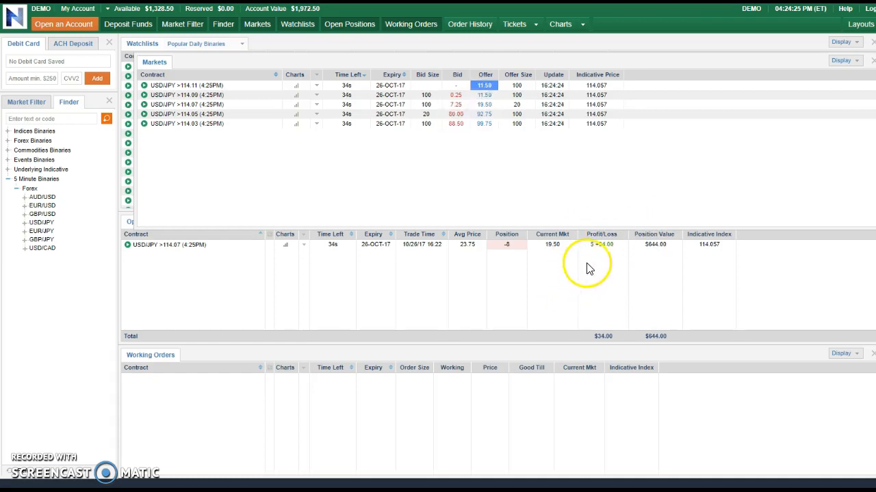
mouse_move(746, 192)
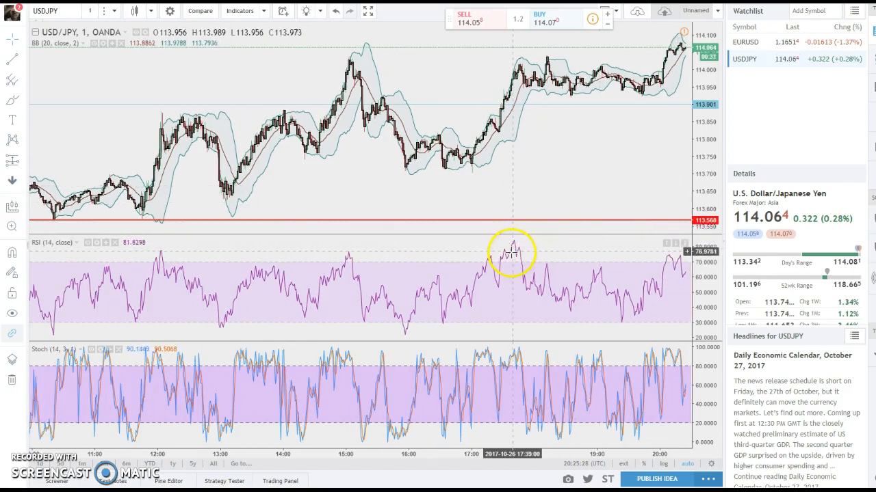
mouse_move(550, 177)
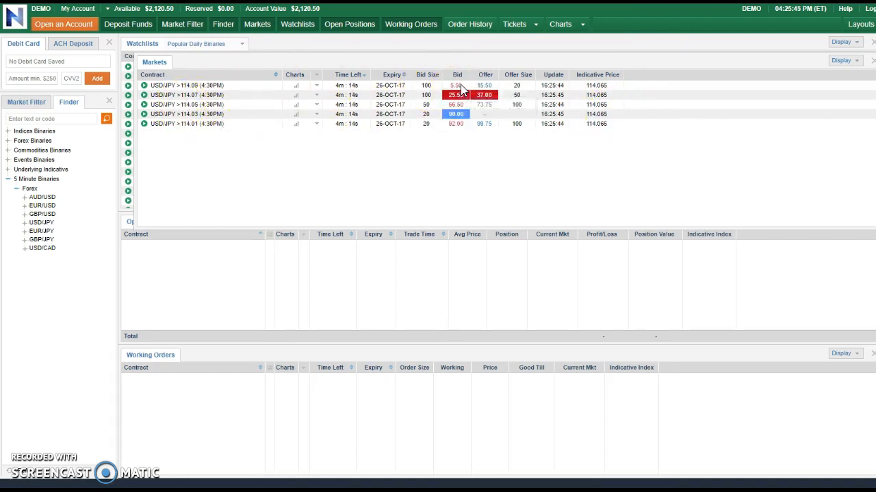
mouse_move(468, 88)
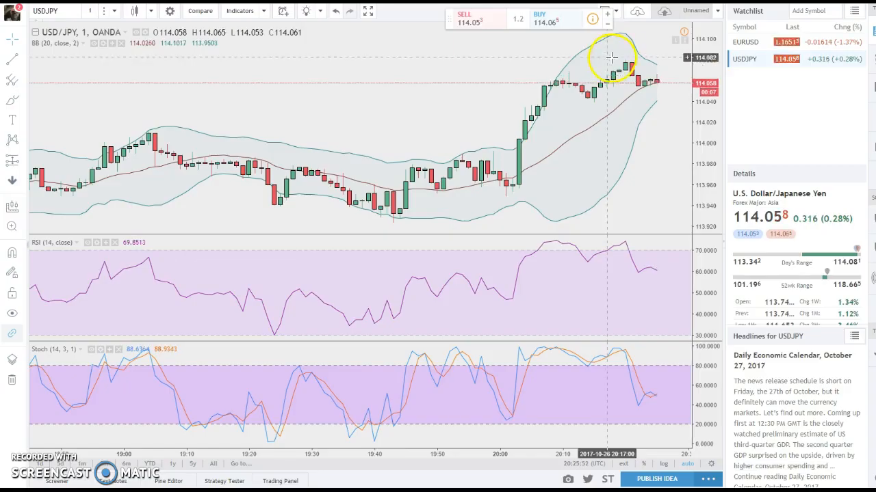
mouse_move(636, 76)
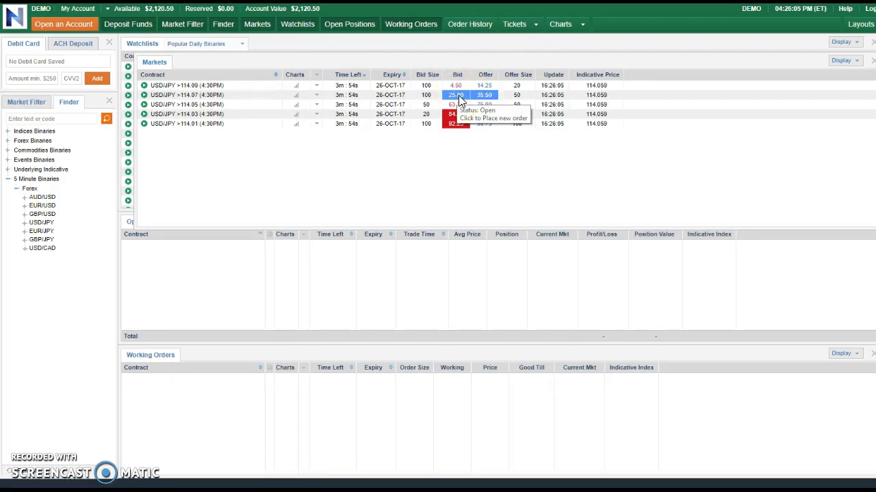
Step: Sell 6 USD/JPY >114.07 (4:30PM) contracts at 25.25, dismiss the confirmation, and bring up the Start menu
click(457, 95)
text(8)
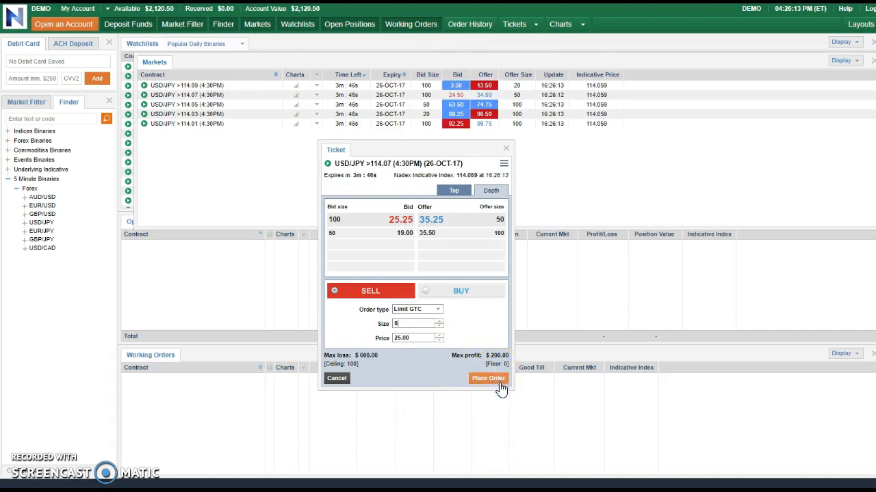
mouse_move(436, 361)
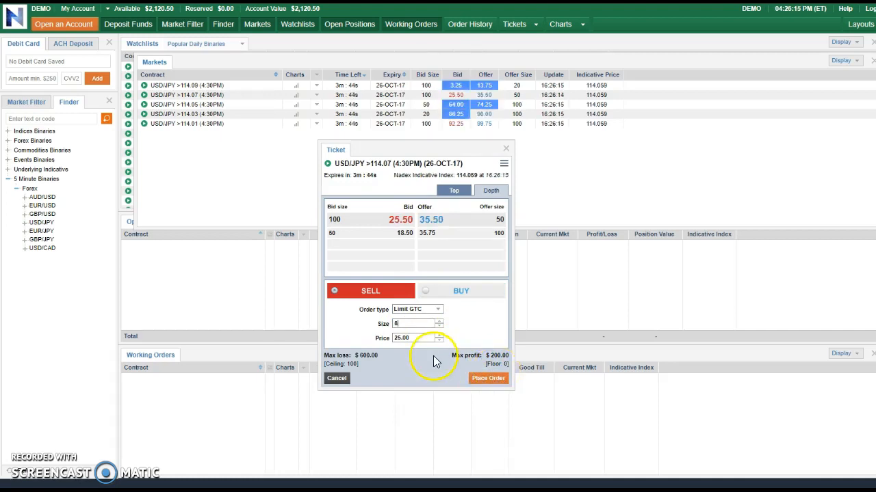
click(487, 378)
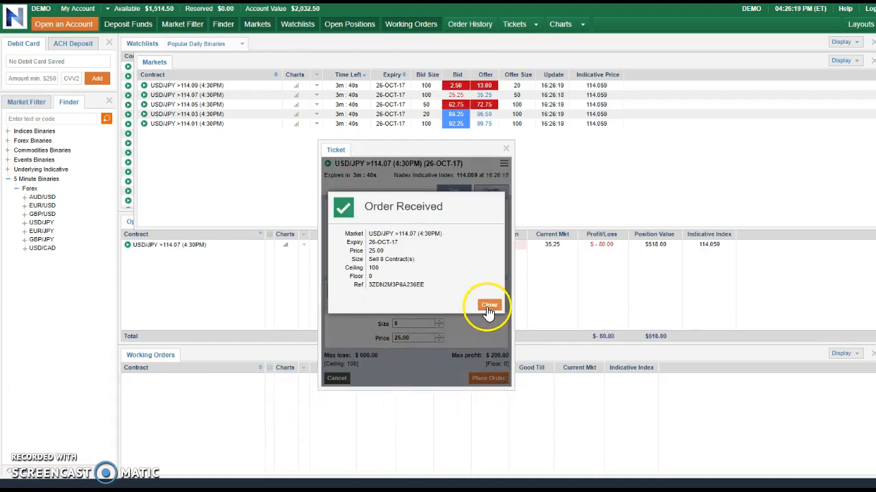
click(489, 304)
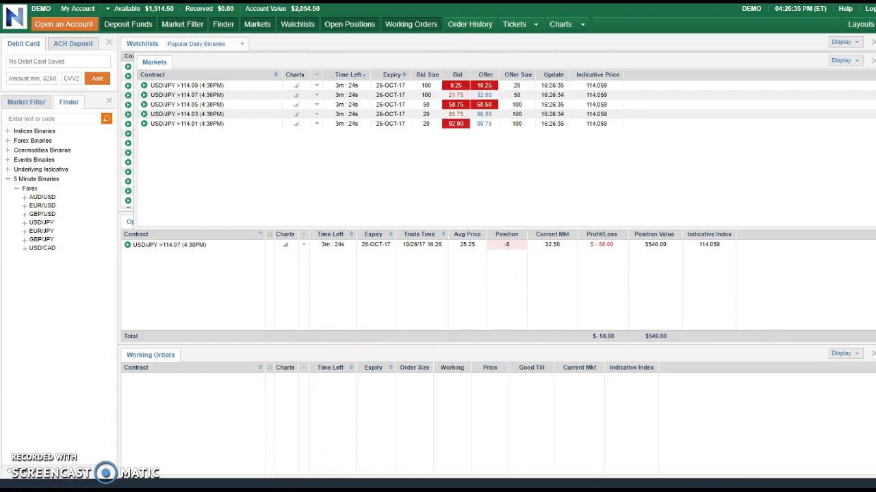
click(8, 487)
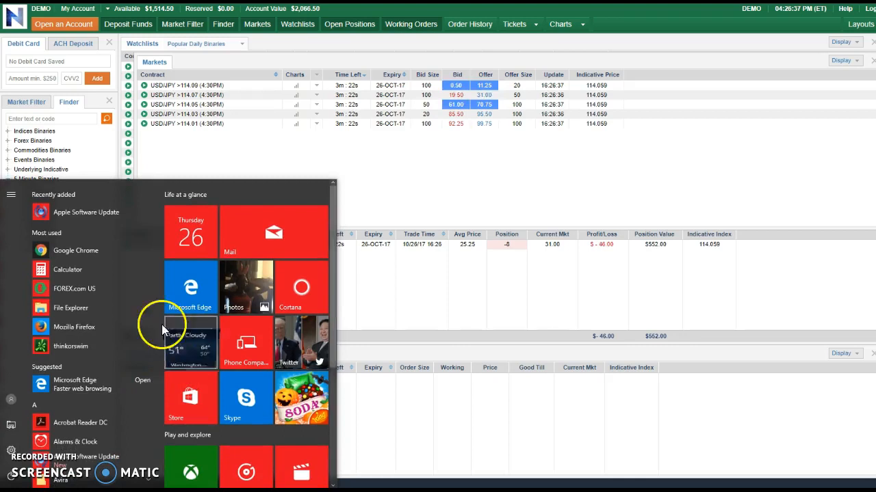
Step: Launch Calculator and work out the profit, giving 186
click(67, 270)
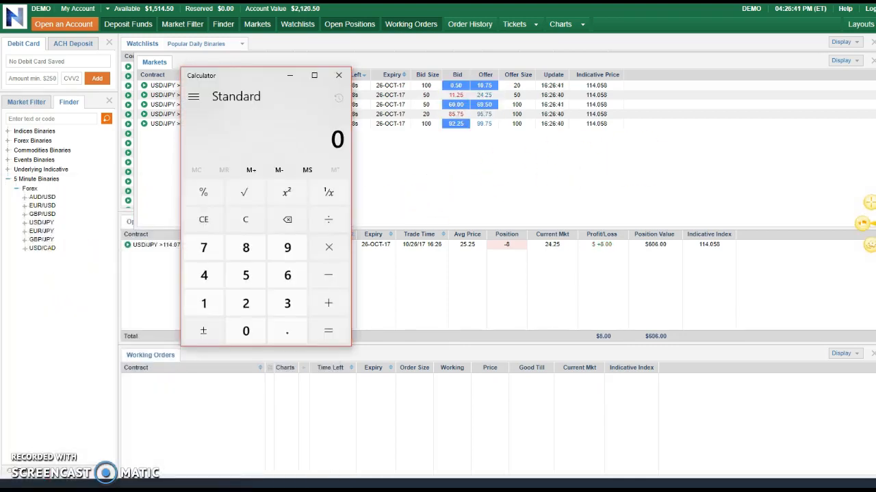
click(247, 304)
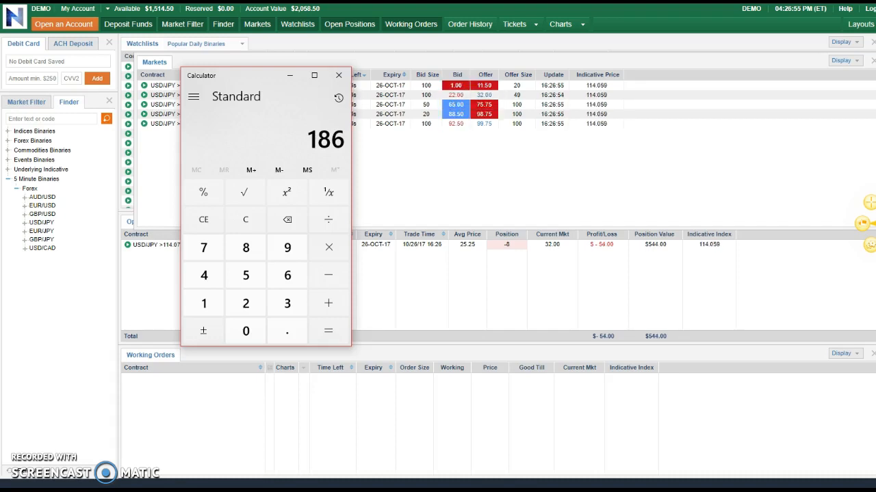
click(327, 304)
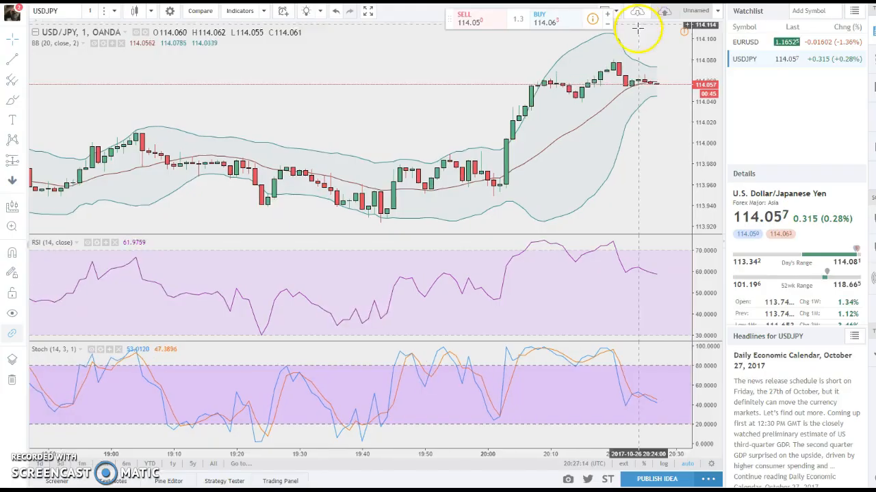
mouse_move(635, 90)
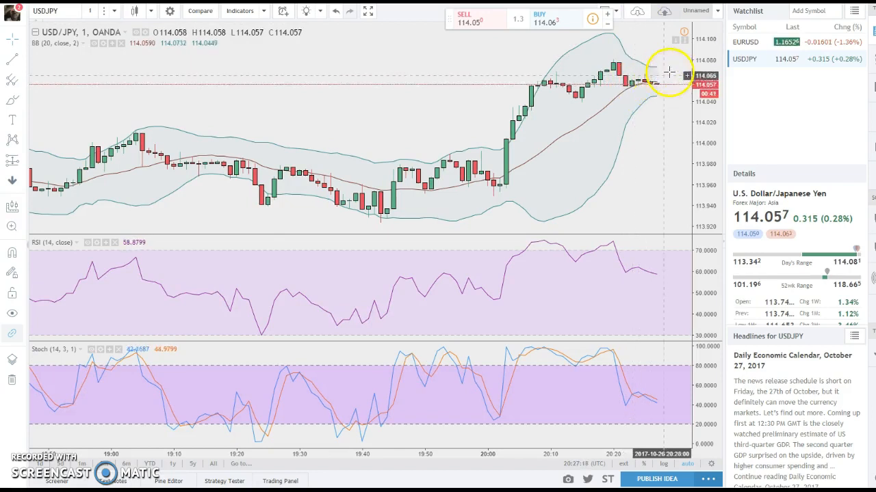
mouse_move(627, 101)
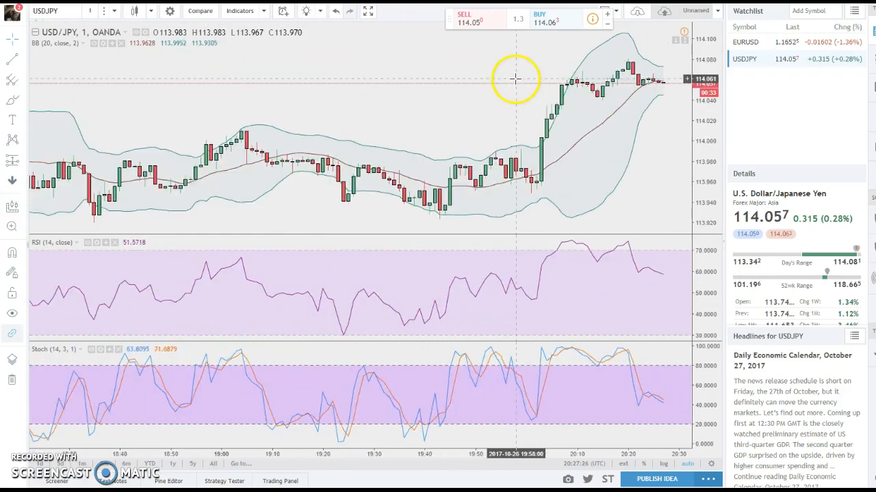
mouse_move(541, 68)
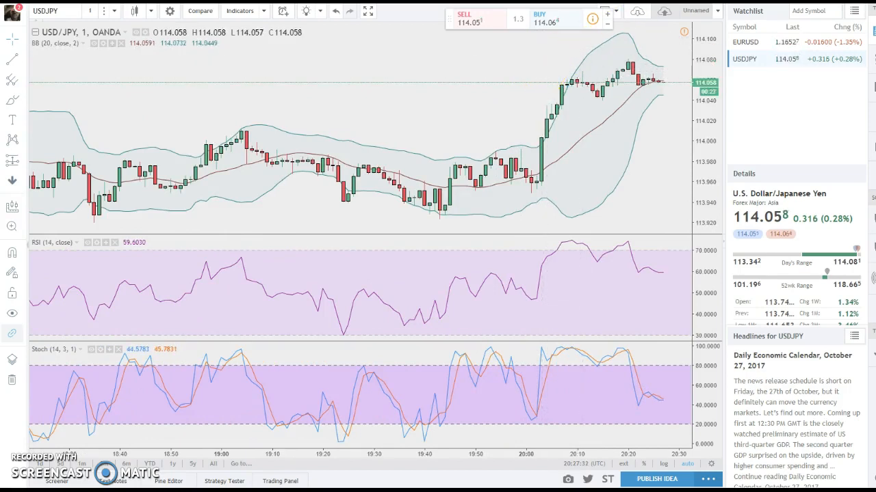
mouse_move(656, 67)
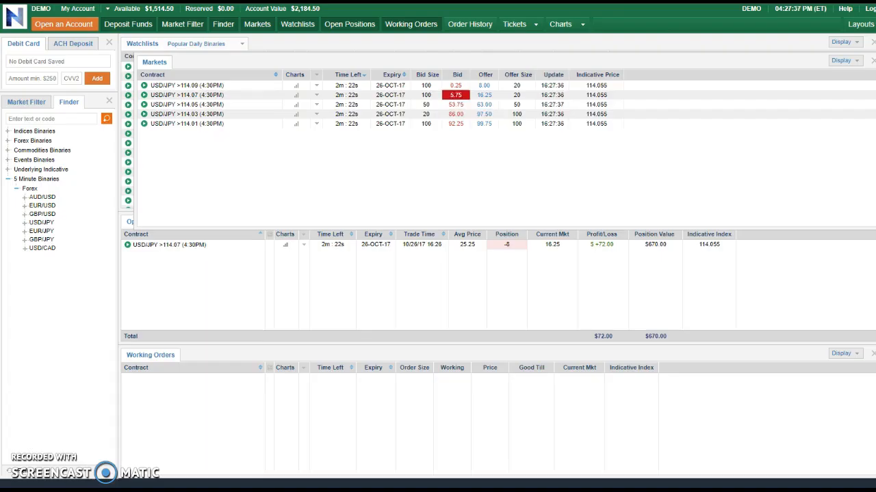
mouse_move(413, 118)
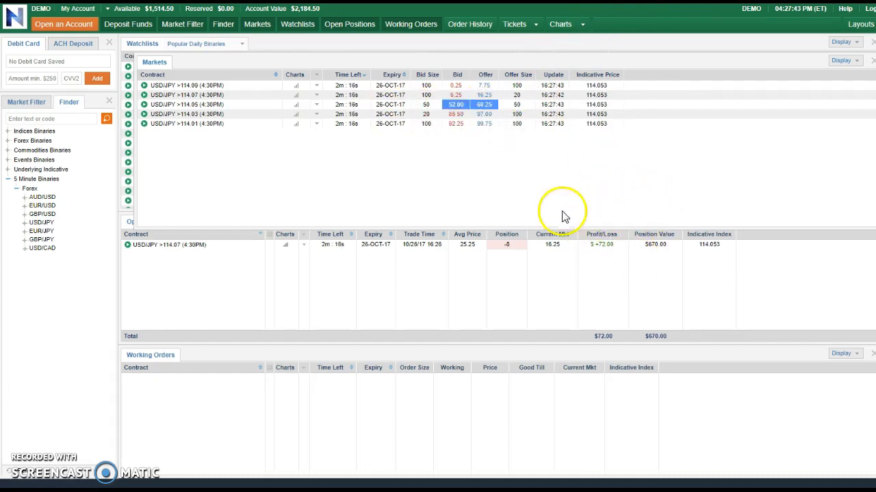
mouse_move(659, 184)
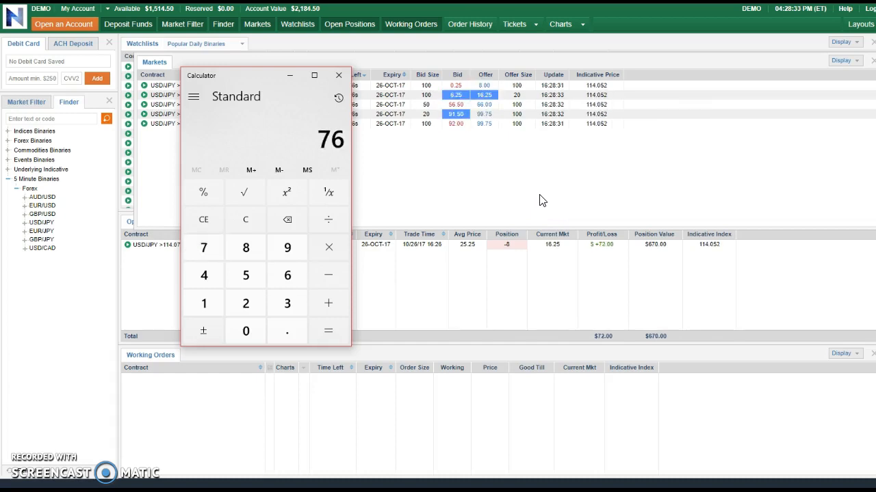
Step: Run profit projections 76×4=304, 76×2 and 46×12=552, then close Calculator
click(328, 246)
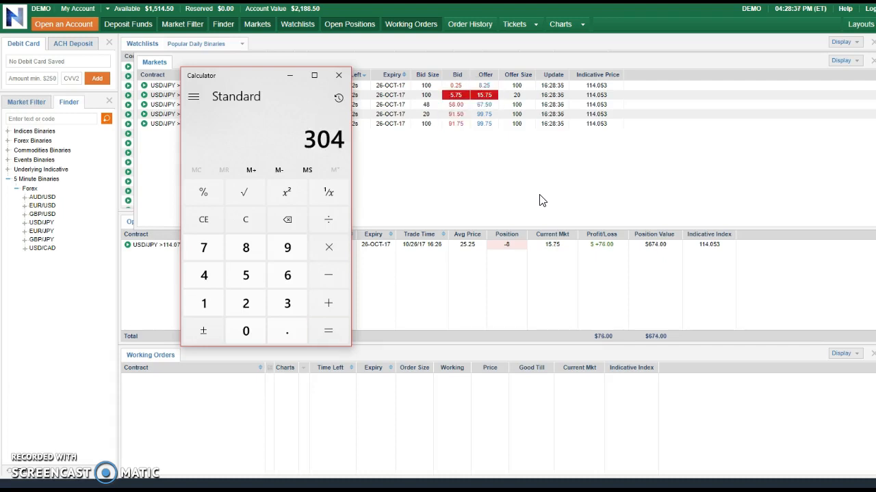
click(245, 219)
text(76)
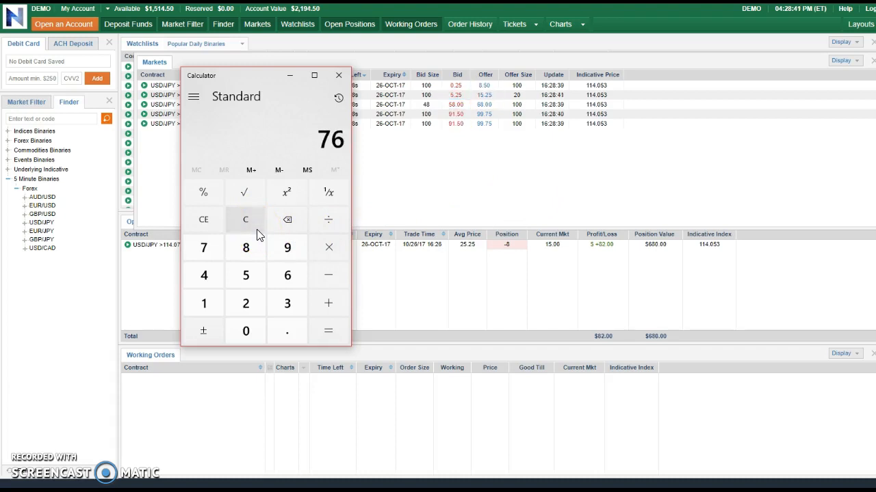
click(328, 248)
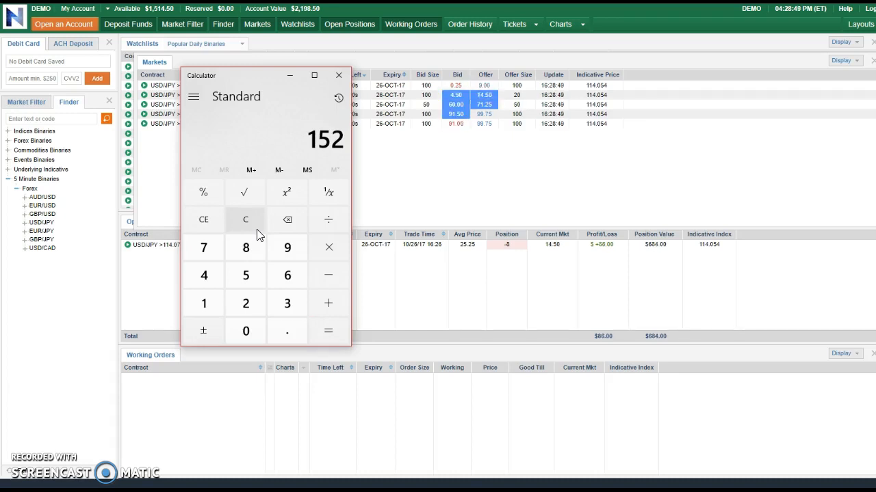
click(245, 219)
text(46)
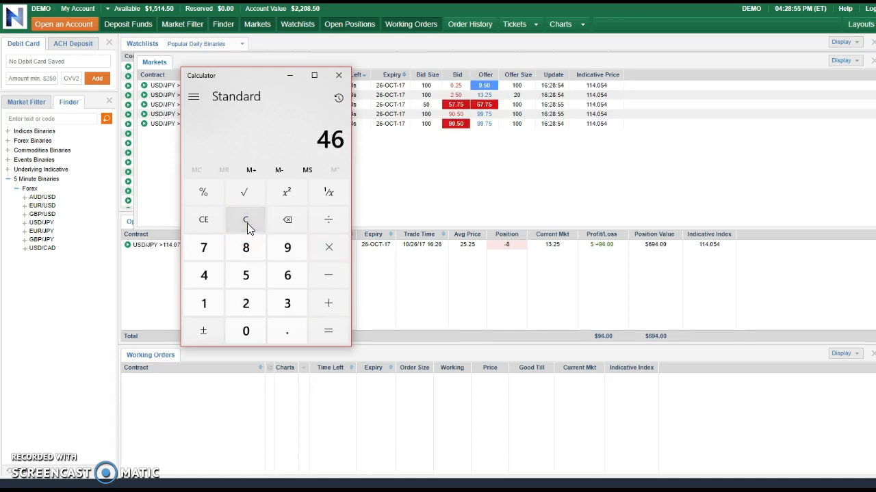
click(328, 247)
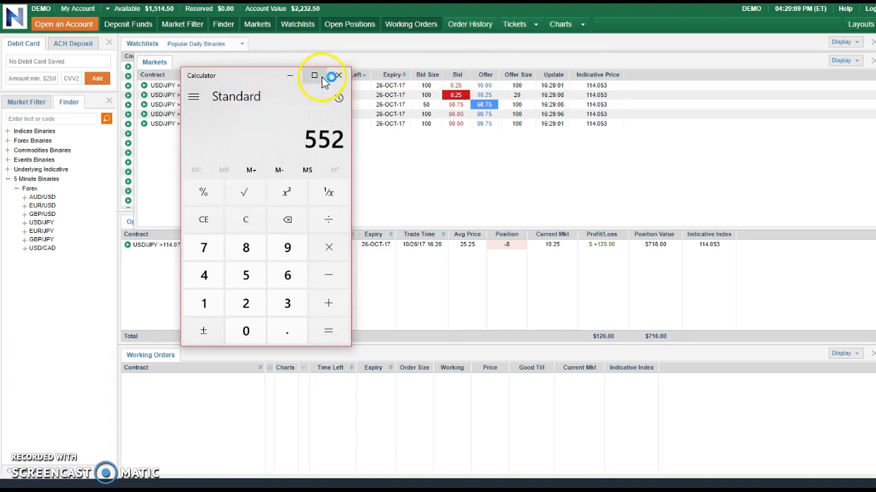
click(339, 75)
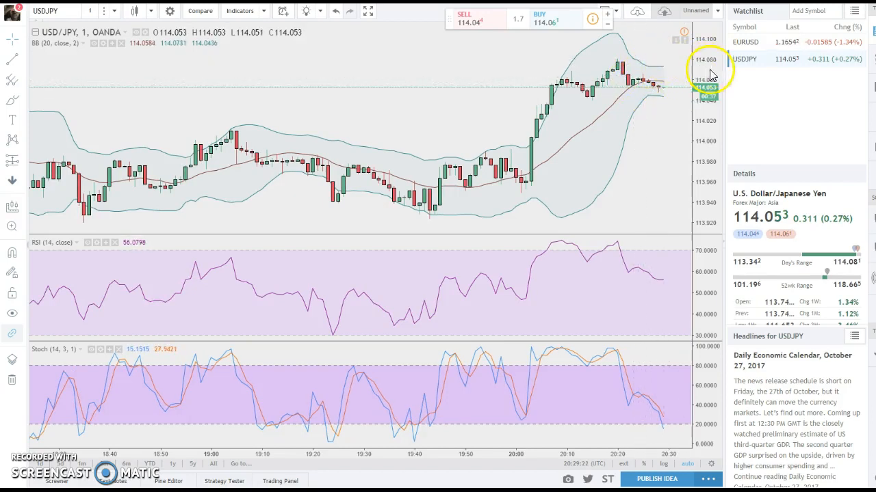
mouse_move(664, 435)
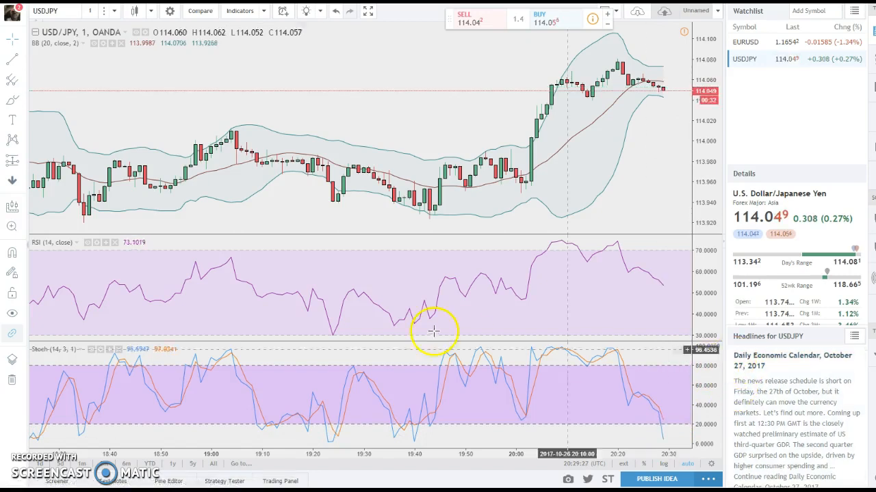
mouse_move(490, 148)
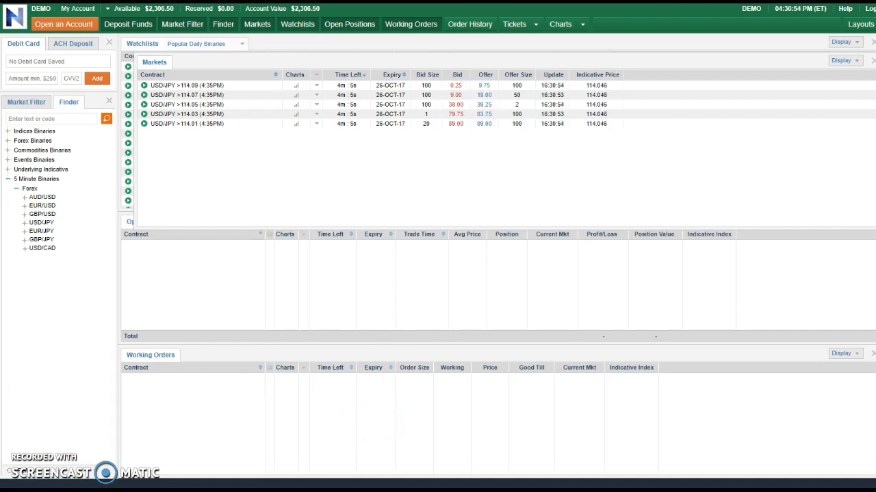
Step: Launch Calculator, compute 54×12 = 648, and close it again
click(10, 486)
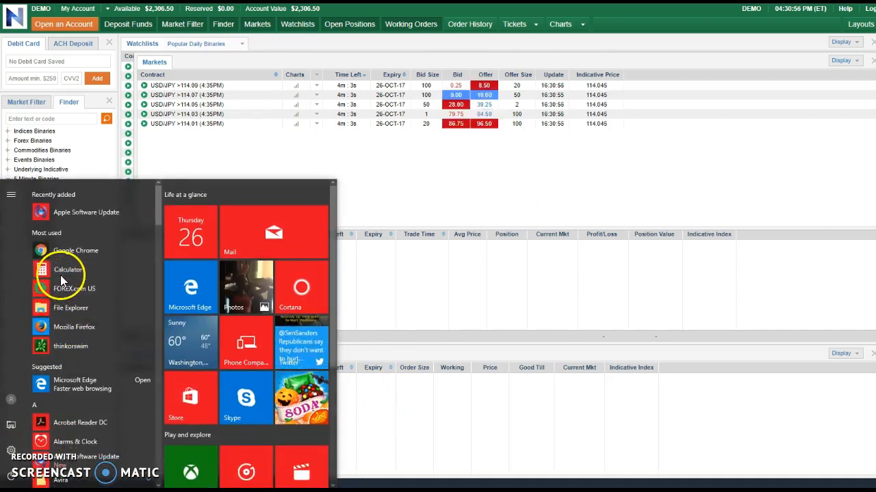
click(68, 269)
text(54)
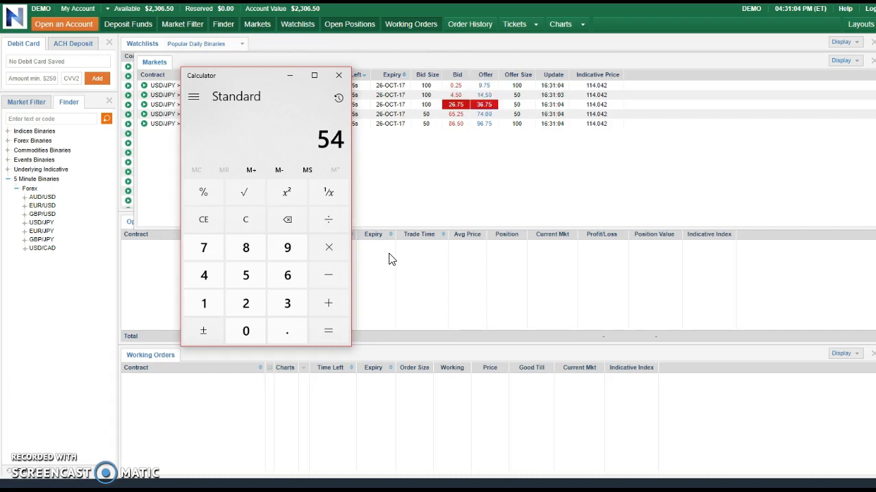
click(327, 246)
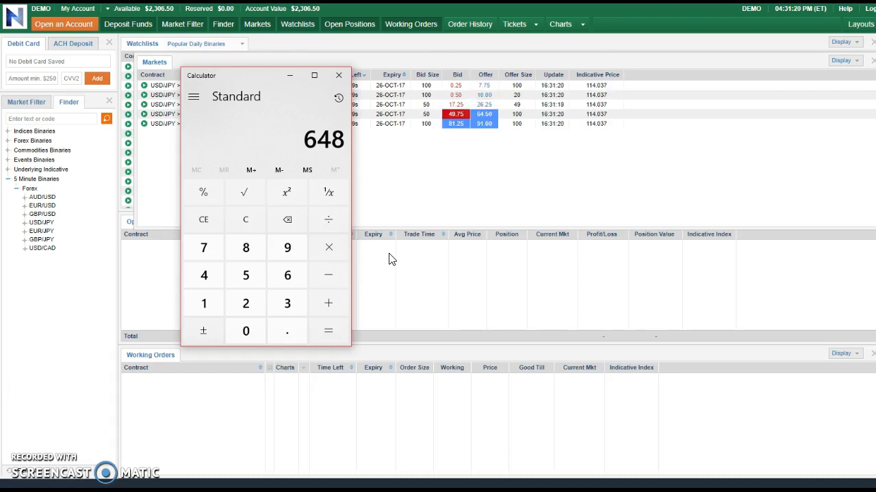
mouse_move(338, 76)
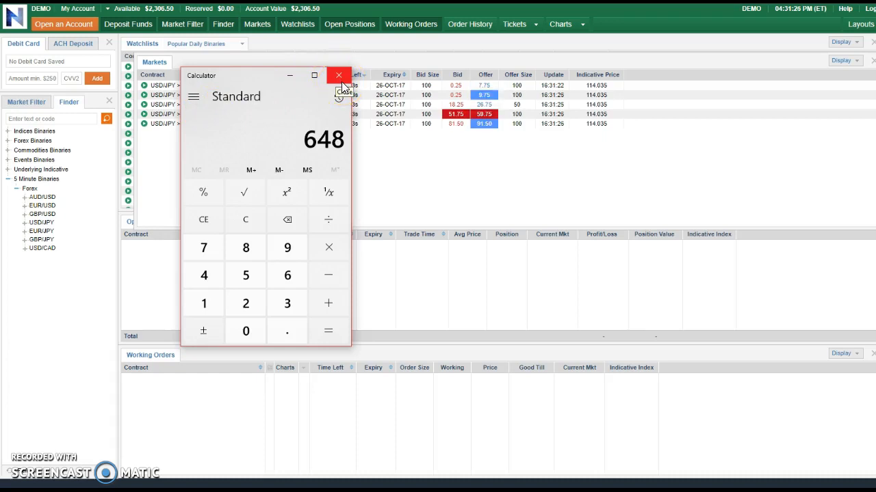
click(336, 75)
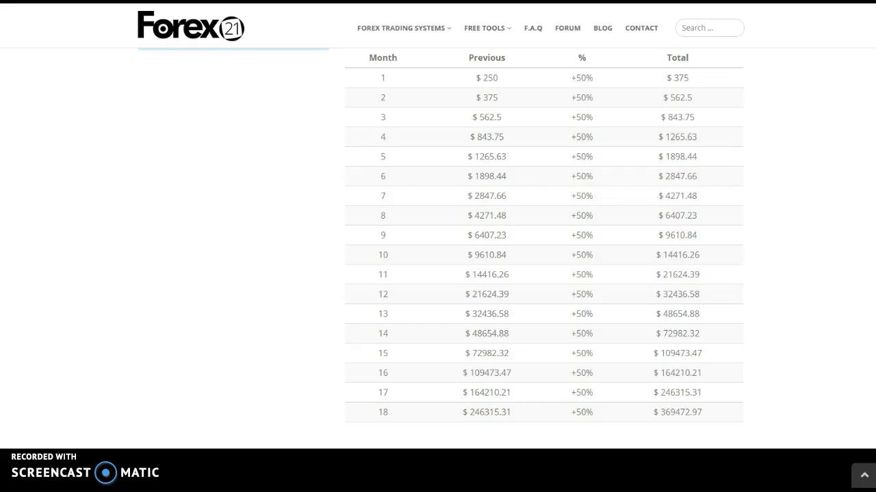
scroll(up, 3)
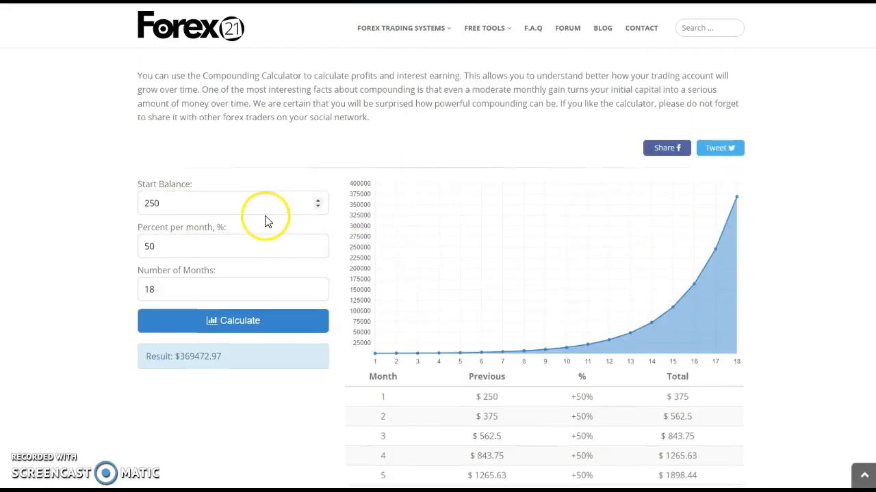
scroll(down, 3)
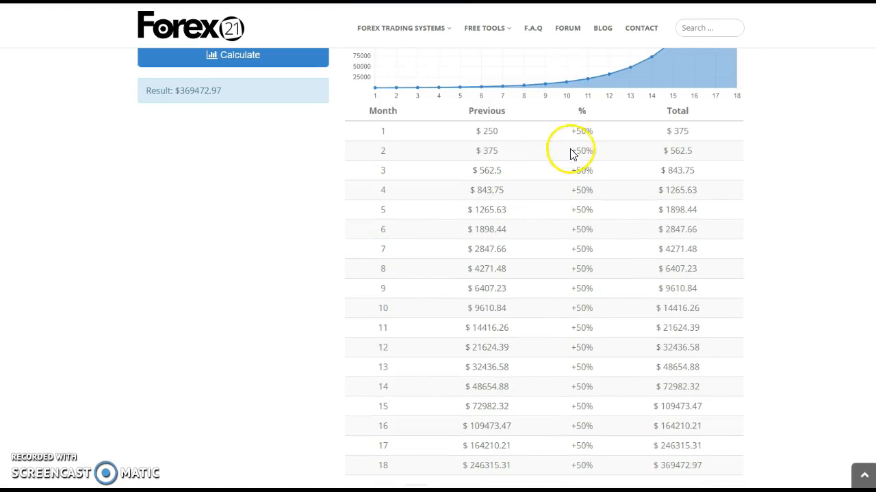
mouse_move(540, 139)
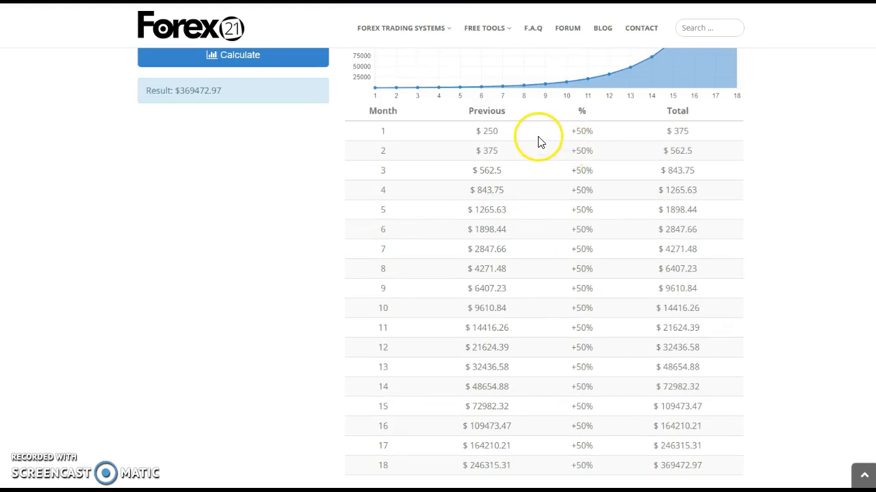
scroll(down, 3)
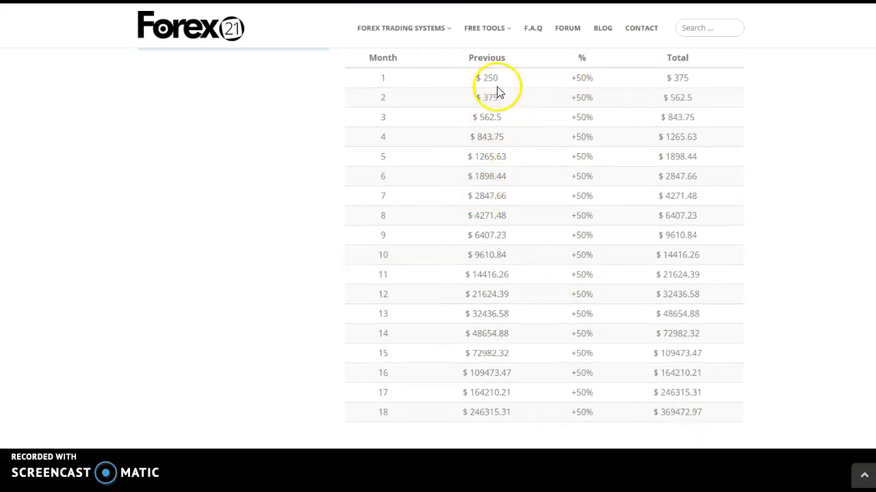
mouse_move(670, 417)
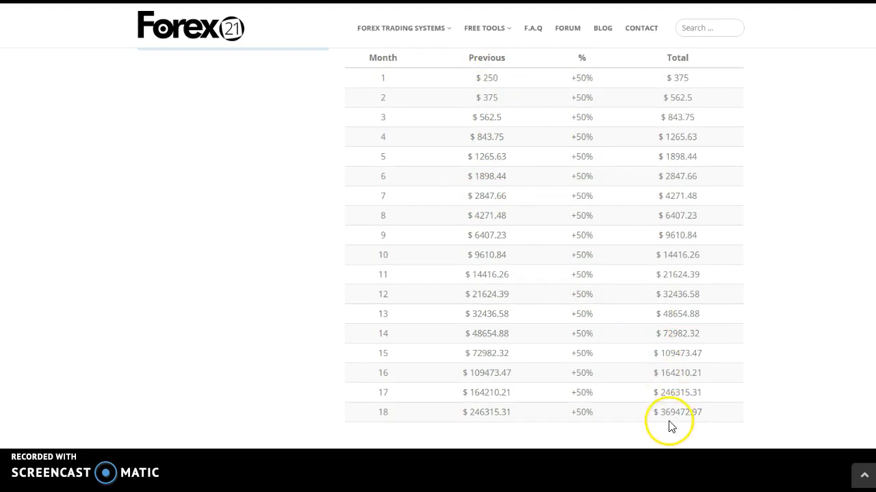
mouse_move(659, 190)
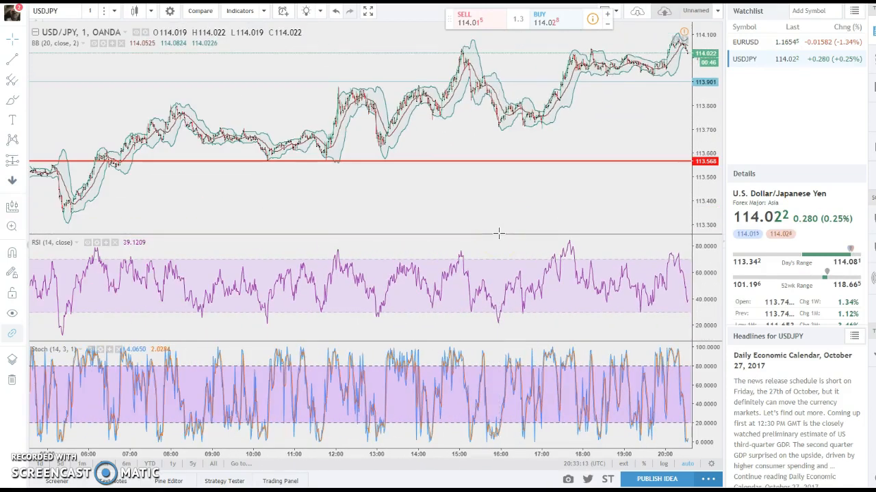
mouse_move(402, 257)
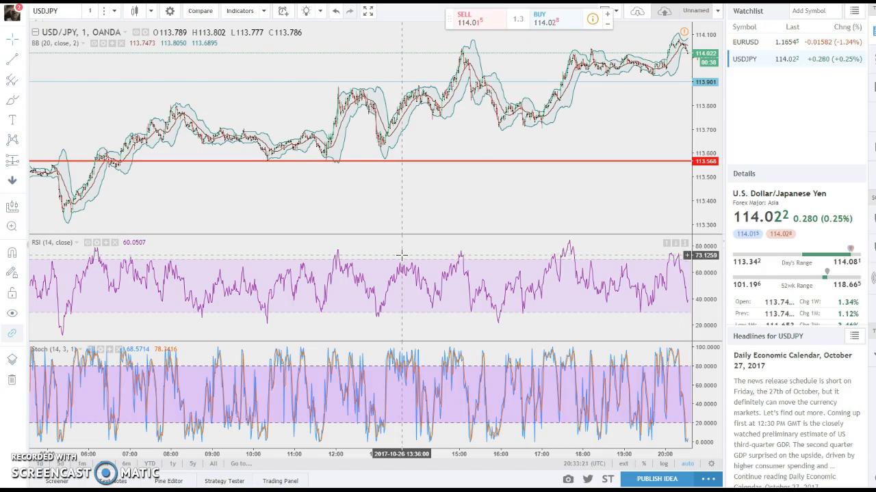
mouse_move(402, 263)
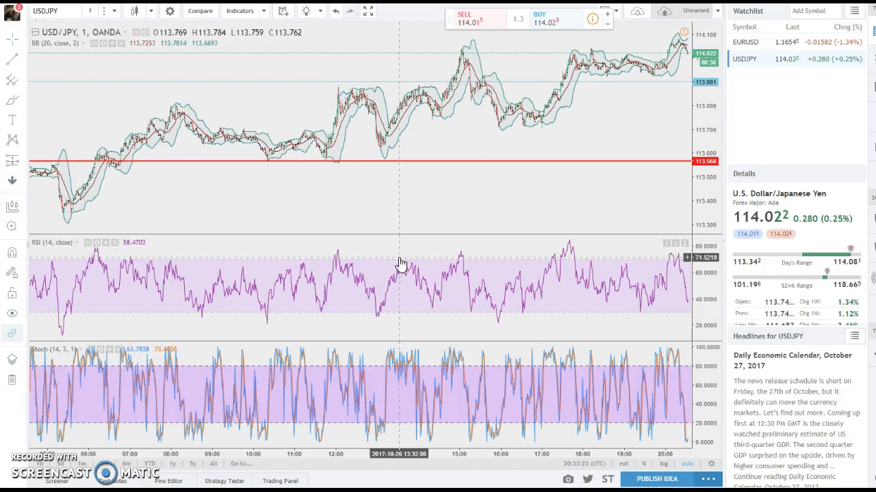
mouse_move(388, 266)
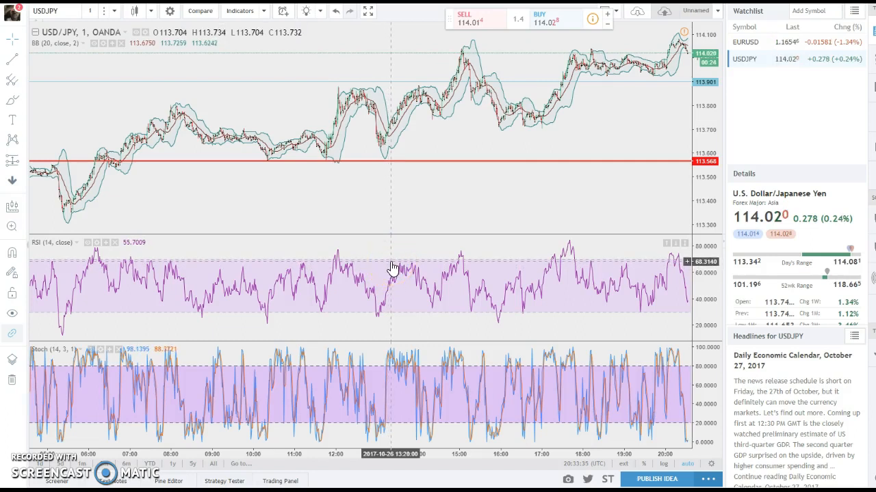
mouse_move(522, 88)
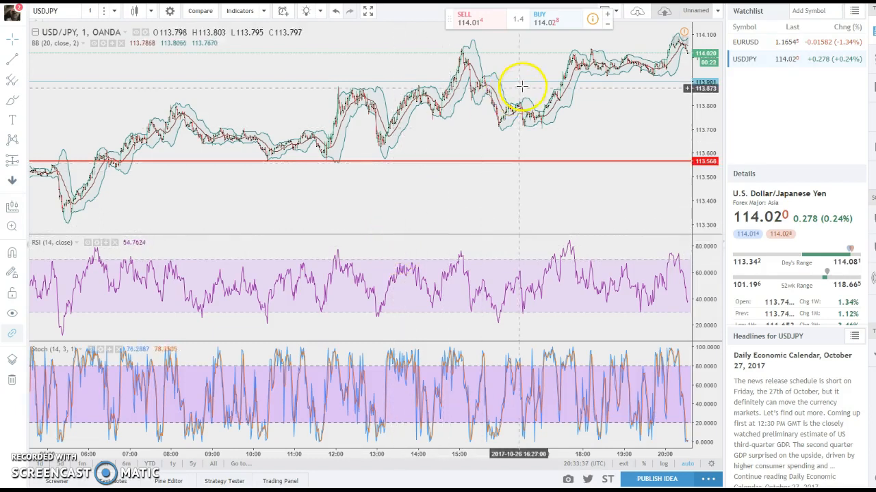
mouse_move(512, 134)
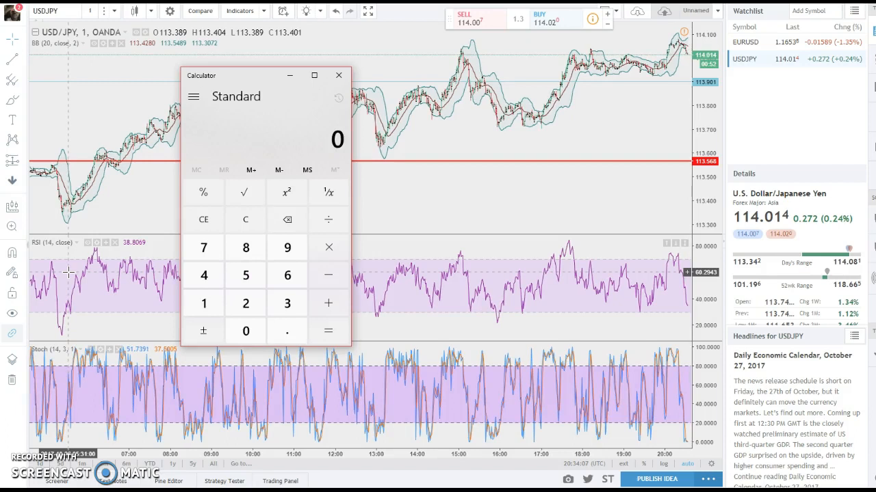
Step: Multiply 76 by 25 to get 1,900, then clear the result
click(202, 247)
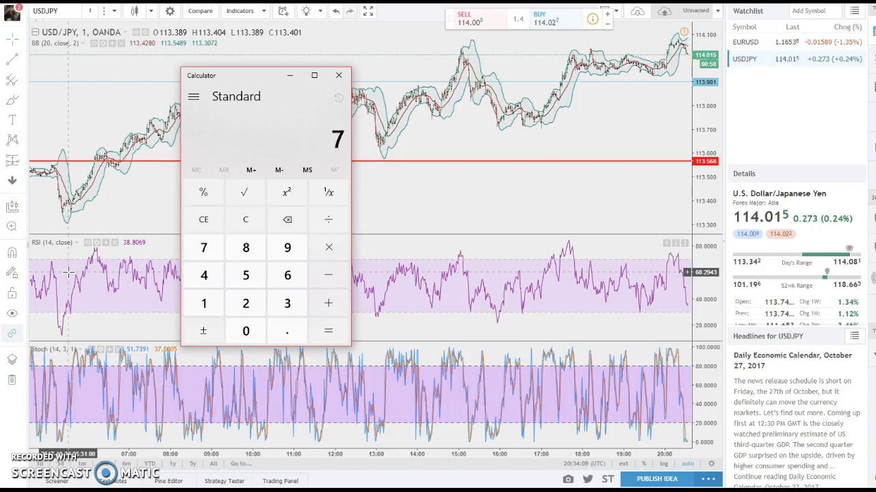
click(287, 275)
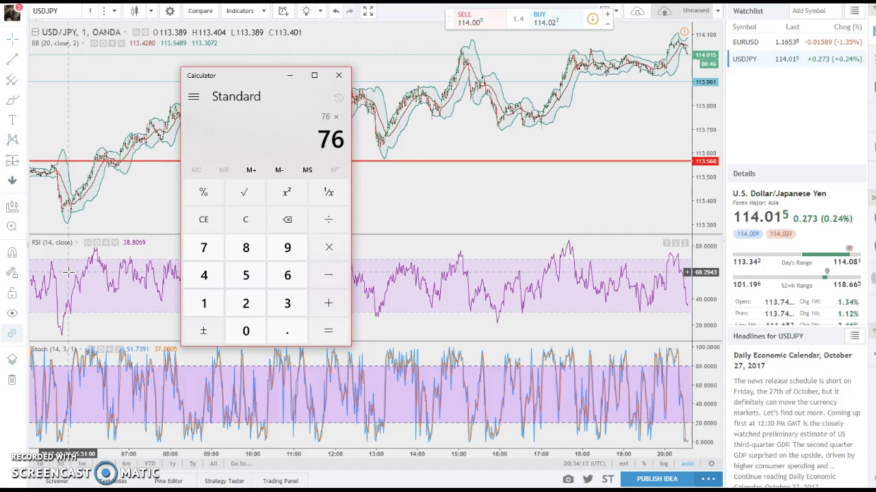
click(245, 304)
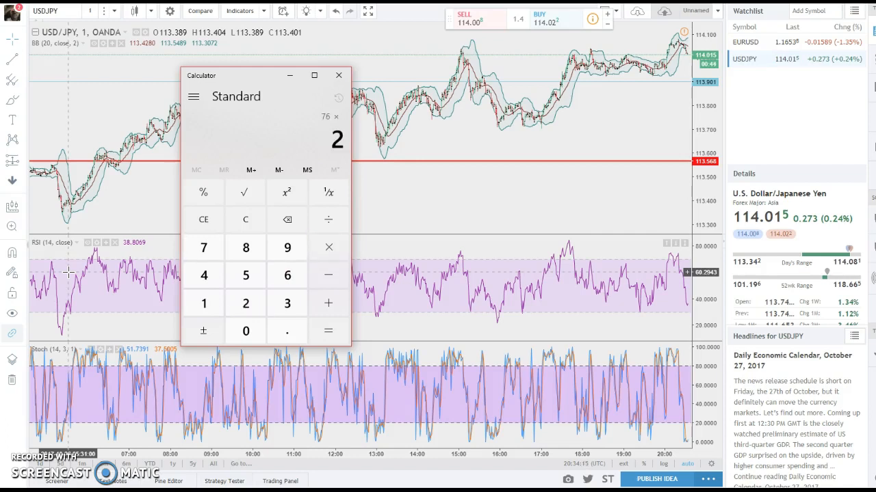
click(329, 331)
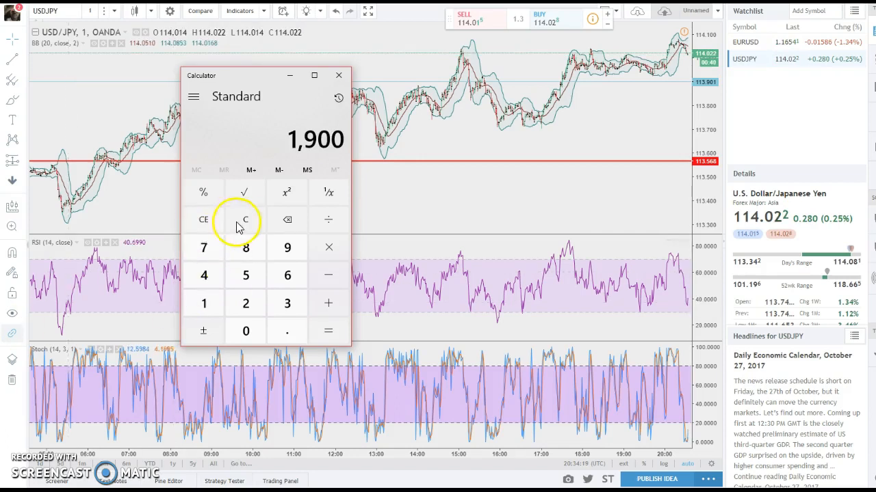
click(245, 219)
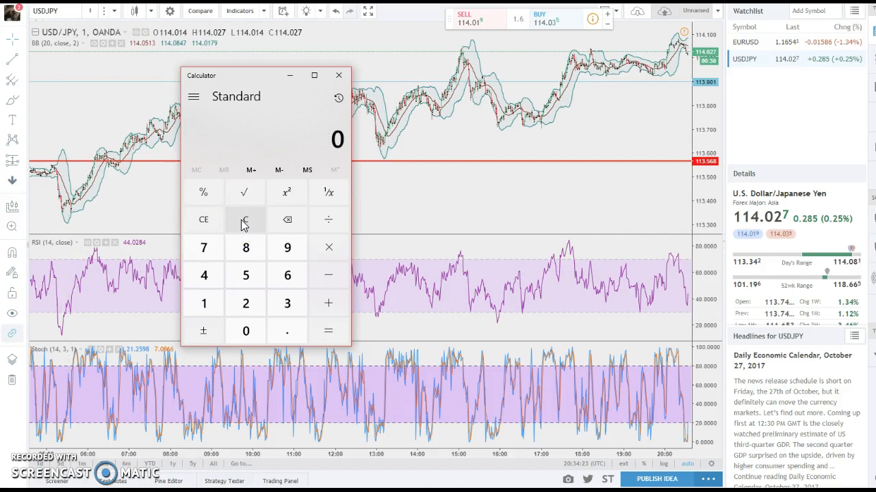
Step: Multiply 550 by 3 to 1,650 and on by 4 to 6,600
click(246, 304)
text(550)
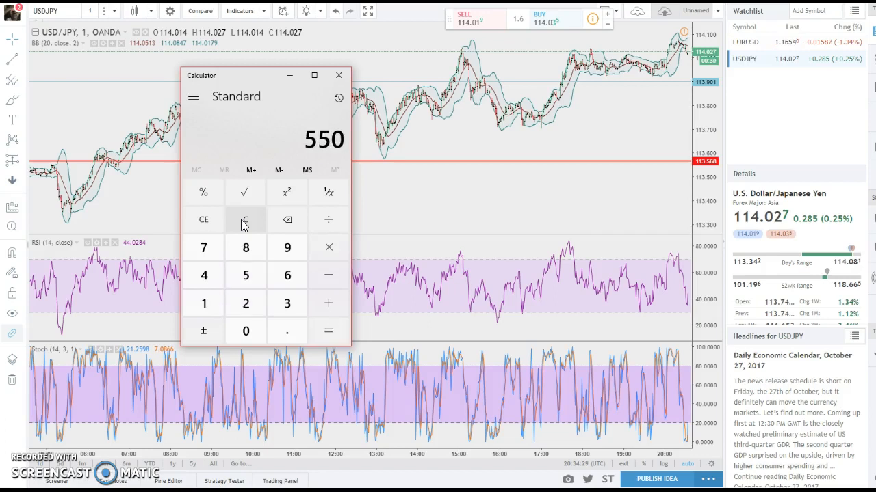
click(329, 248)
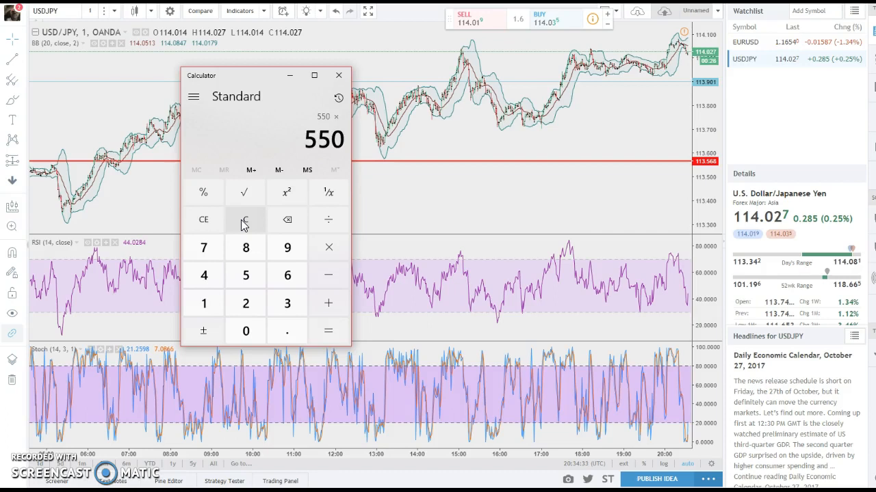
click(287, 304)
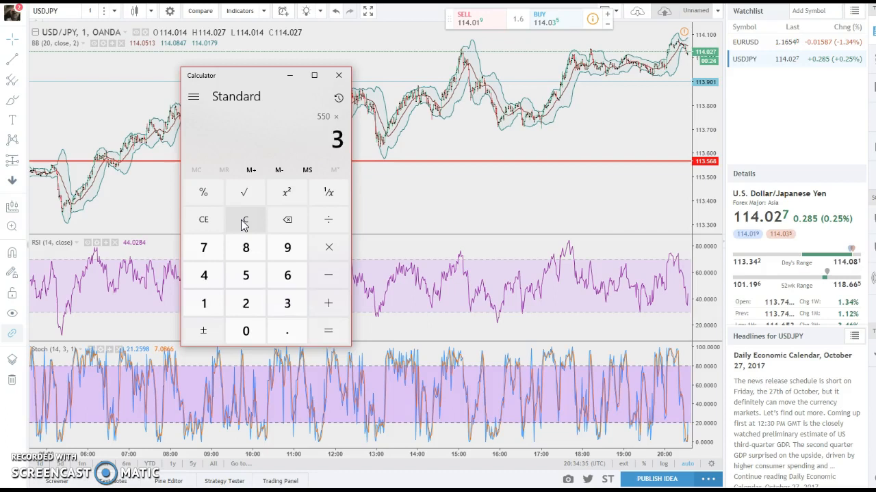
click(328, 331)
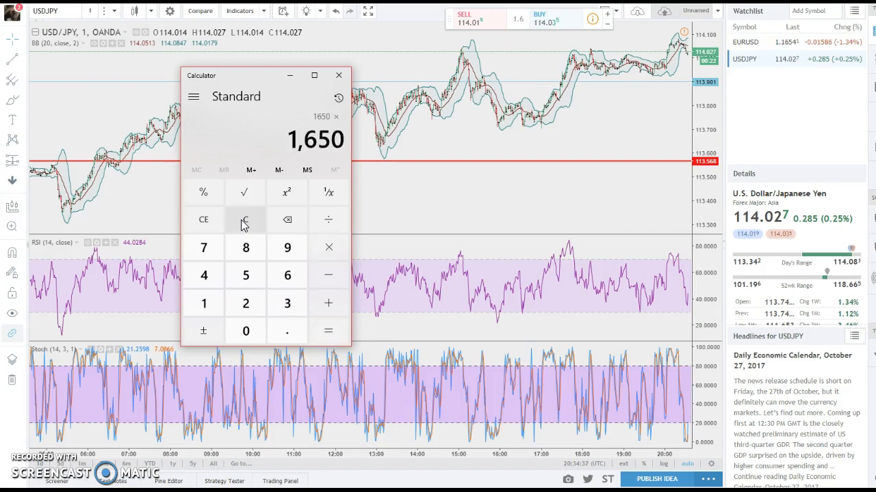
click(328, 330)
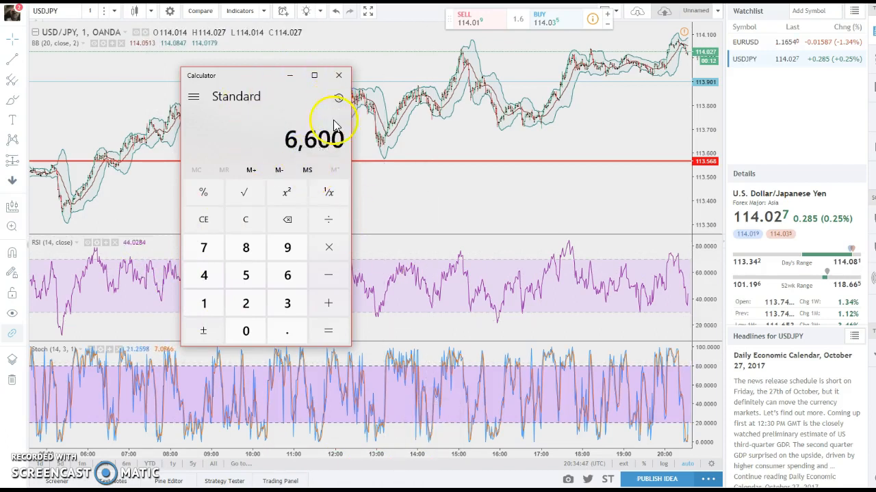
mouse_move(267, 220)
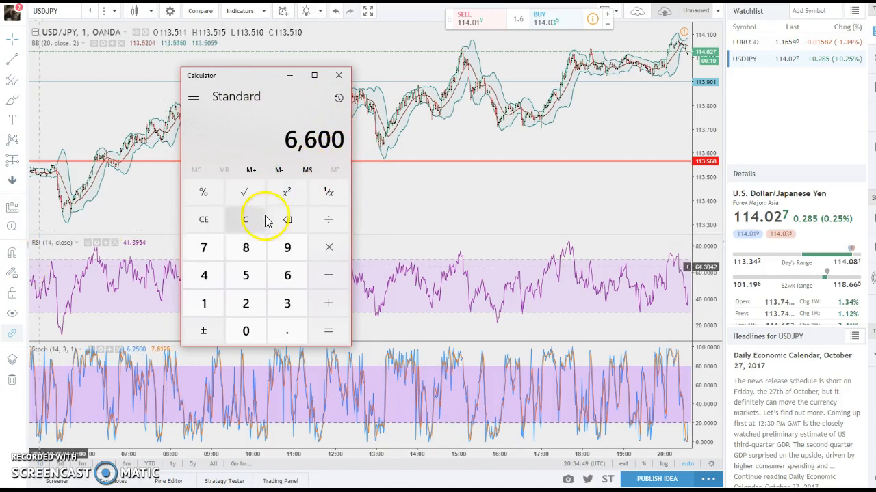
Step: Clear and multiply 45 by 76 to get 3,420
click(245, 219)
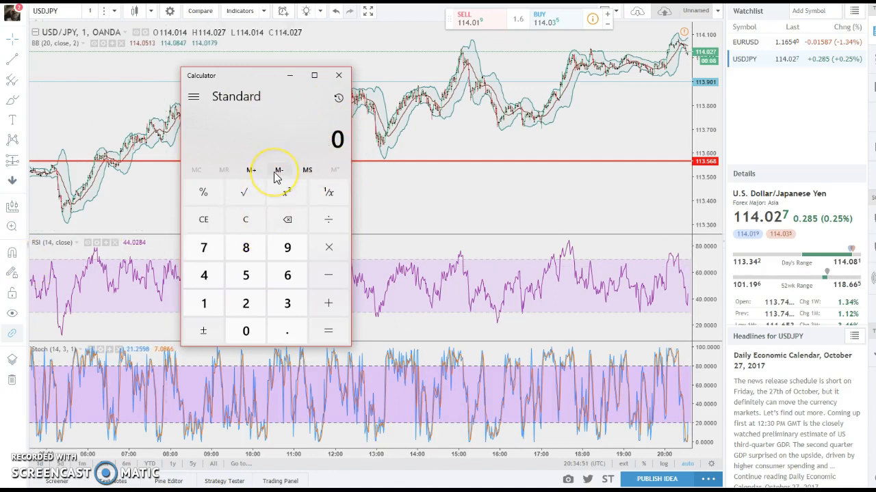
mouse_move(279, 169)
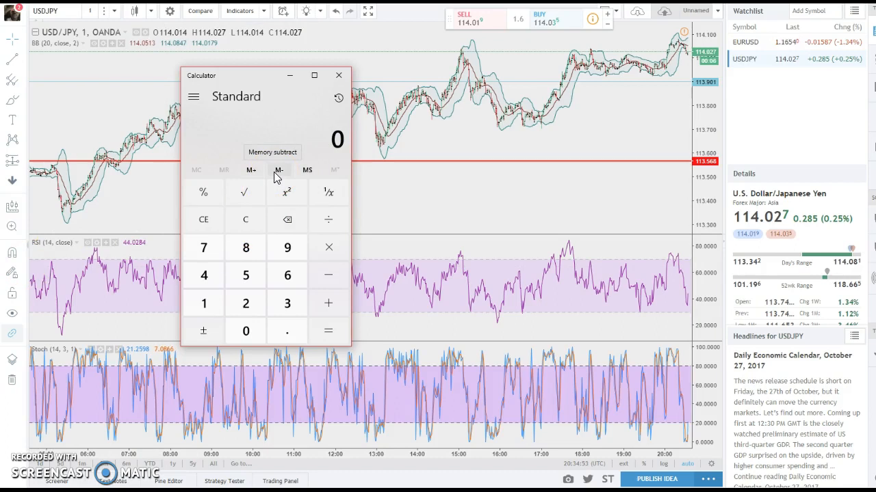
click(245, 275)
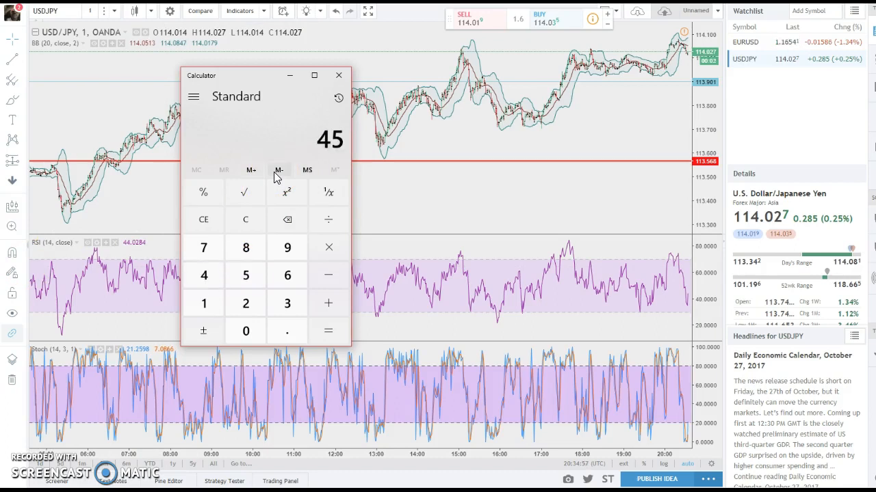
click(328, 331)
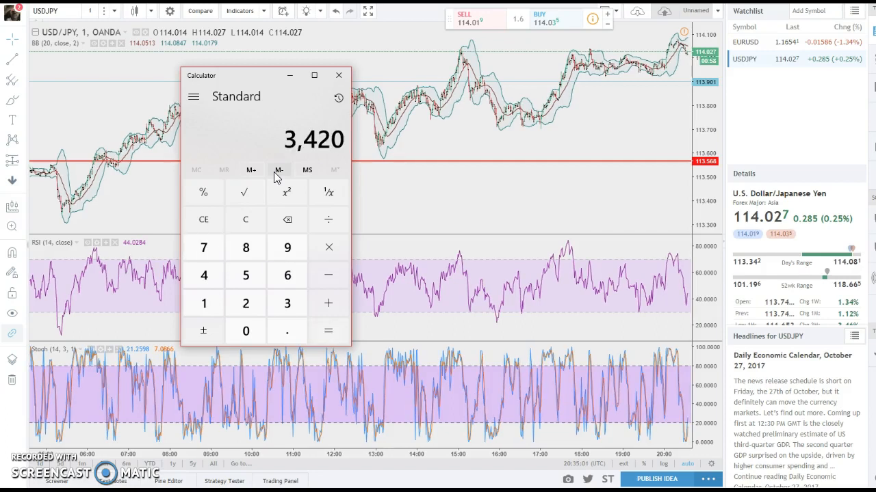
Step: Multiply 2,970 by 4 to 11,880, then close Calculator to reveal the USD/JPY chart
click(245, 219)
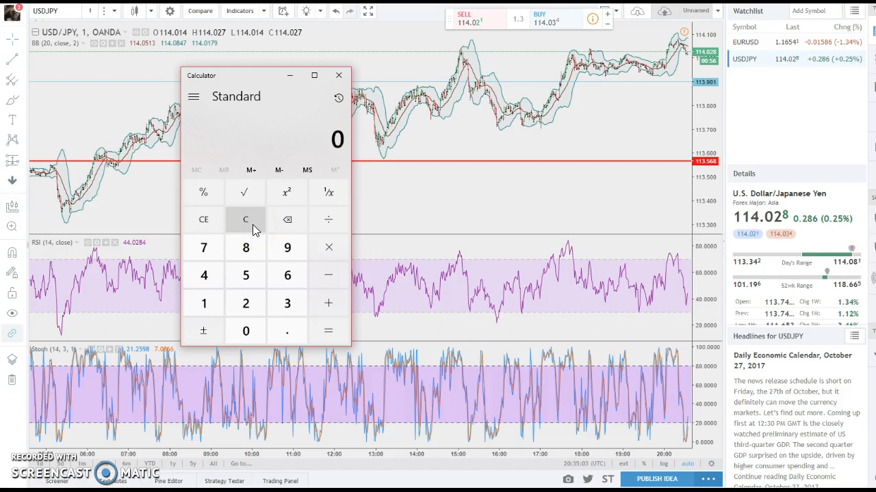
click(245, 304)
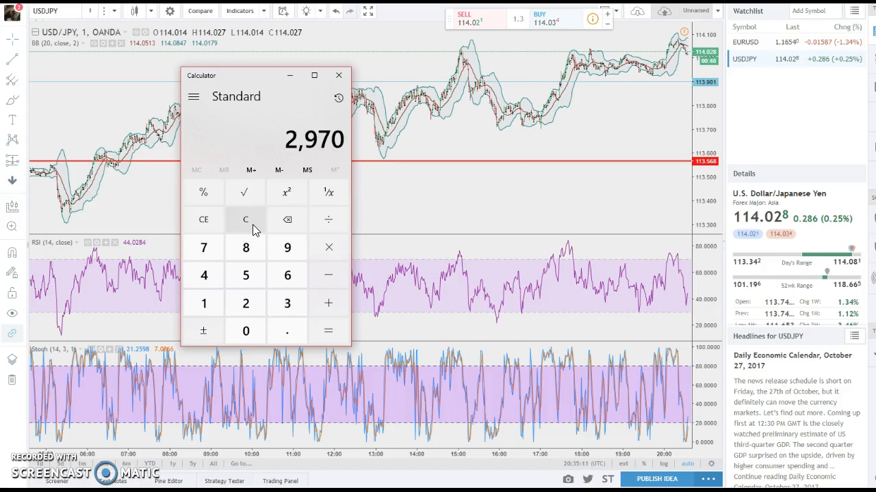
click(329, 331)
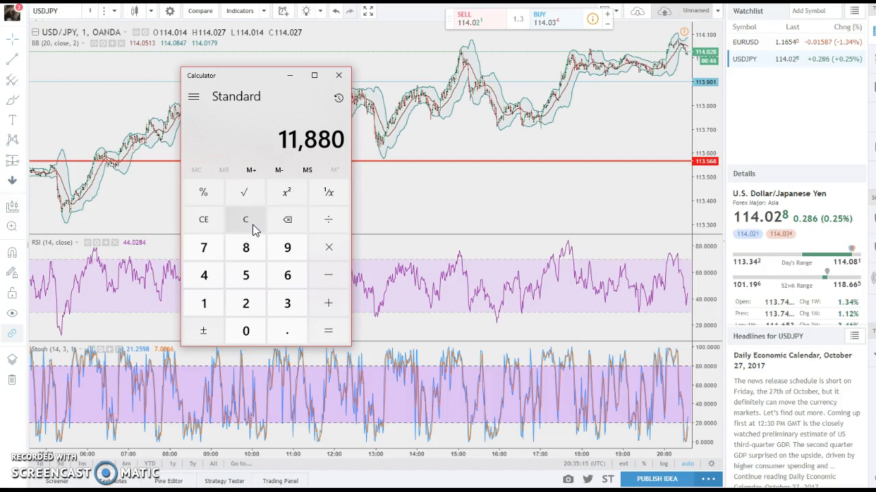
mouse_move(271, 125)
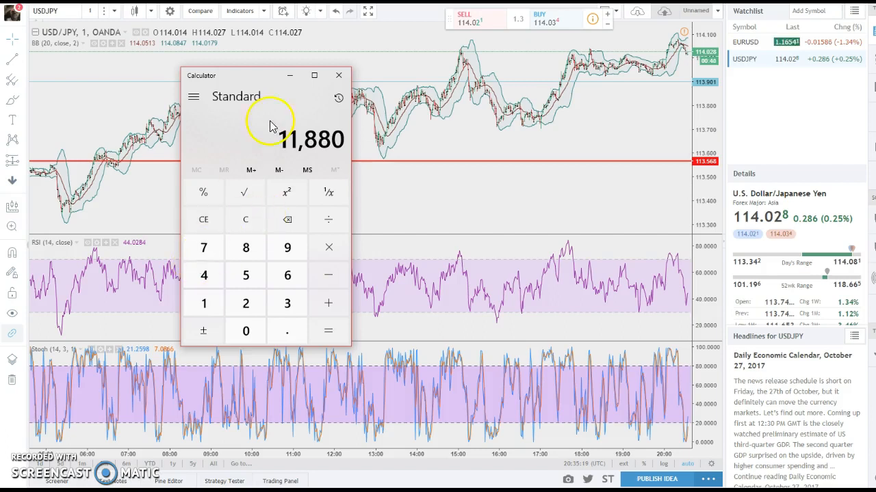
click(338, 75)
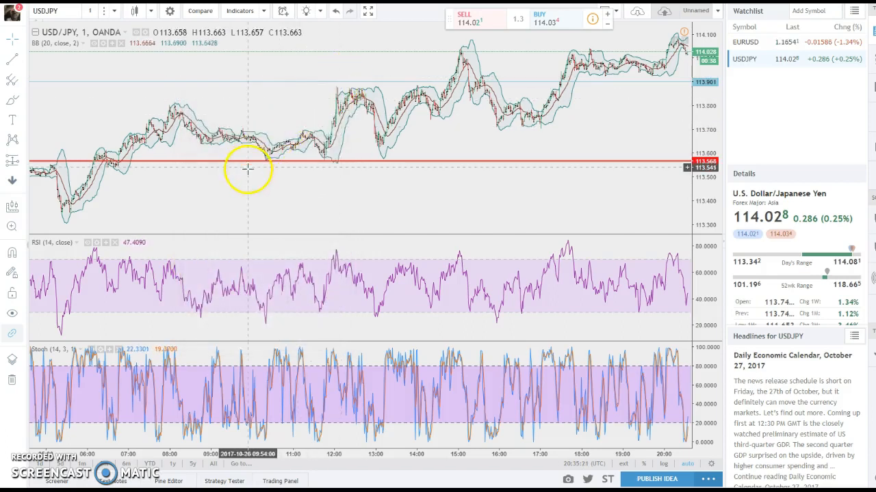
mouse_move(288, 203)
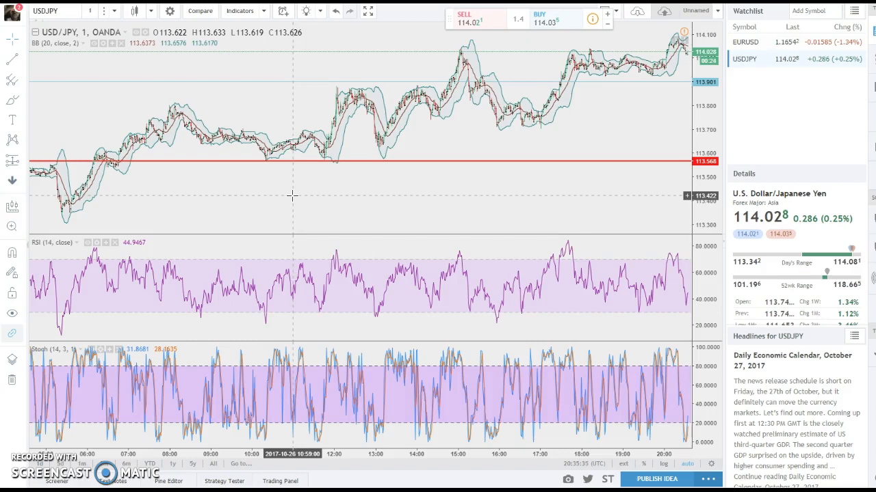
mouse_move(418, 68)
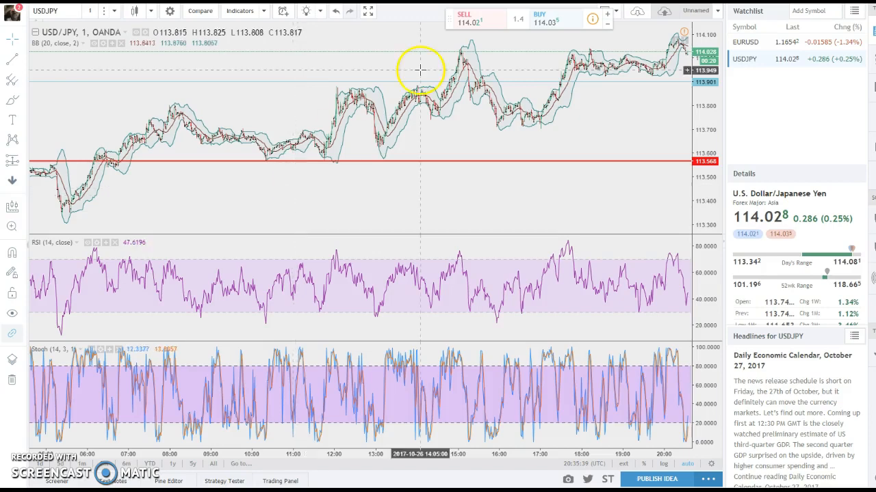